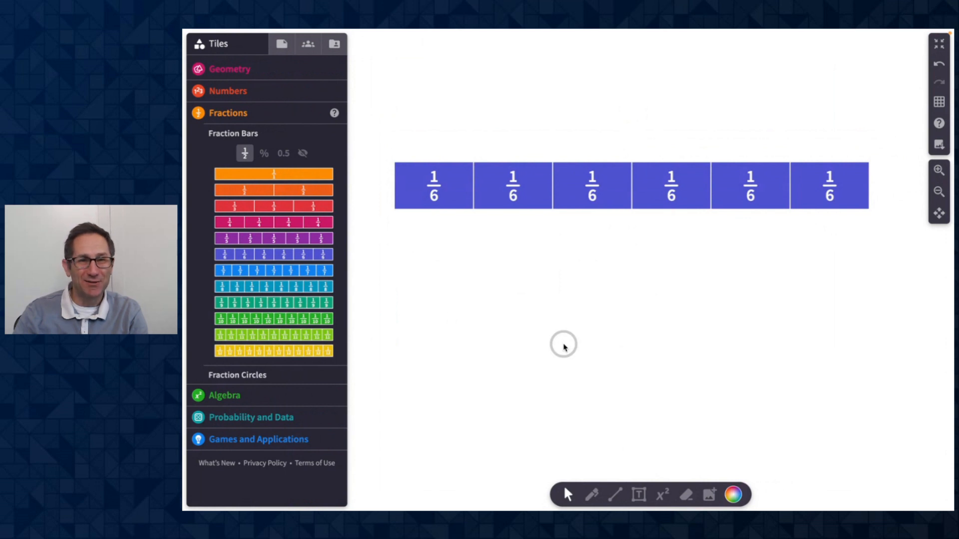
mouse_move(367, 122)
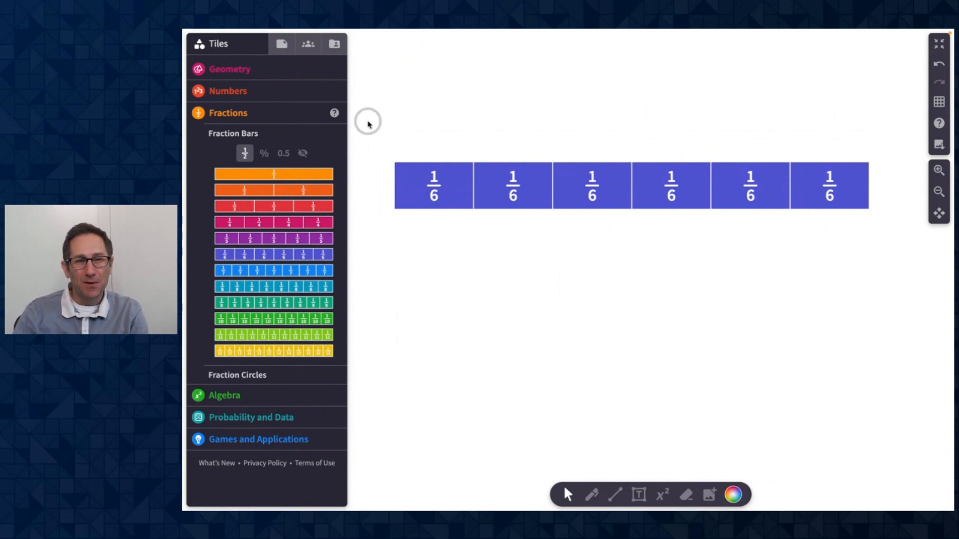
Step: Switch the left sidebar to the File panel for the untitled pad's settings
left_click(281, 43)
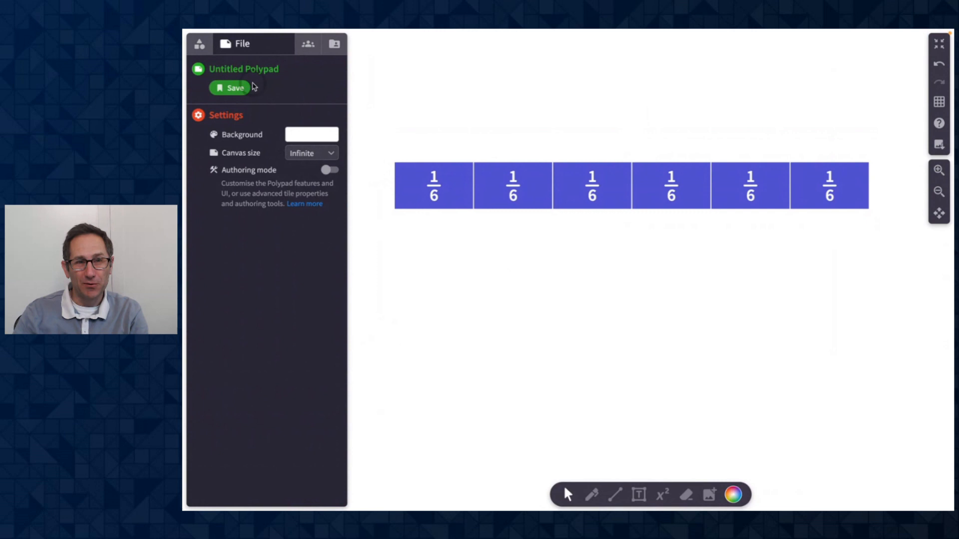
mouse_move(318, 202)
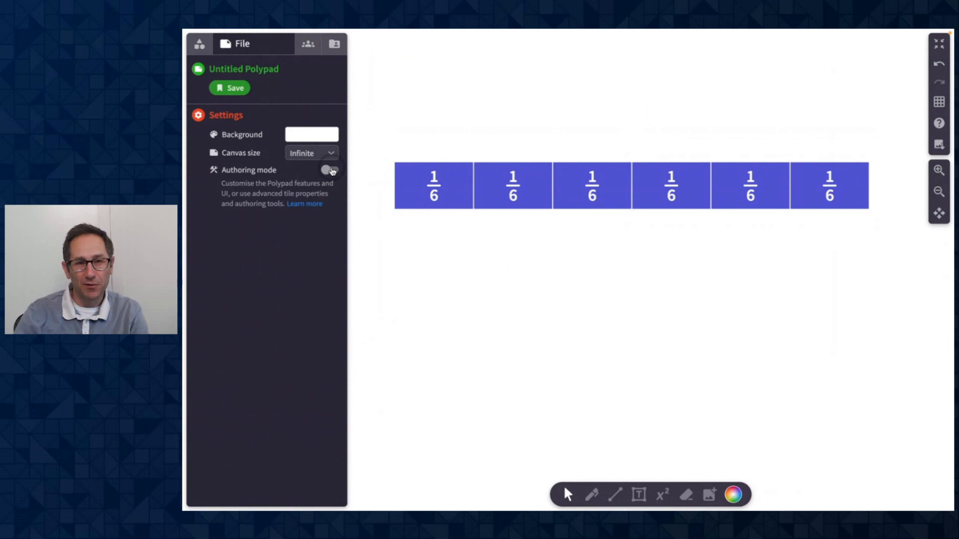
left_click(329, 170)
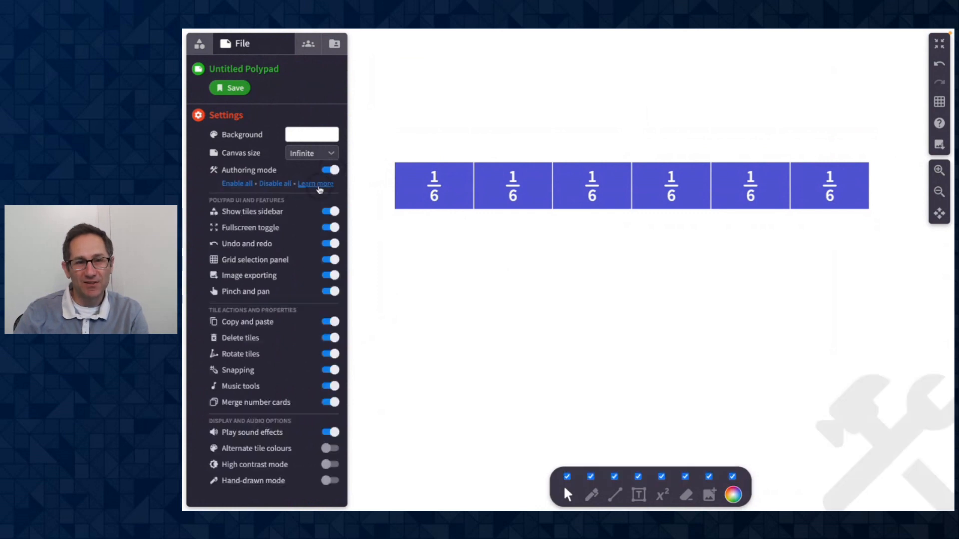
mouse_move(282, 316)
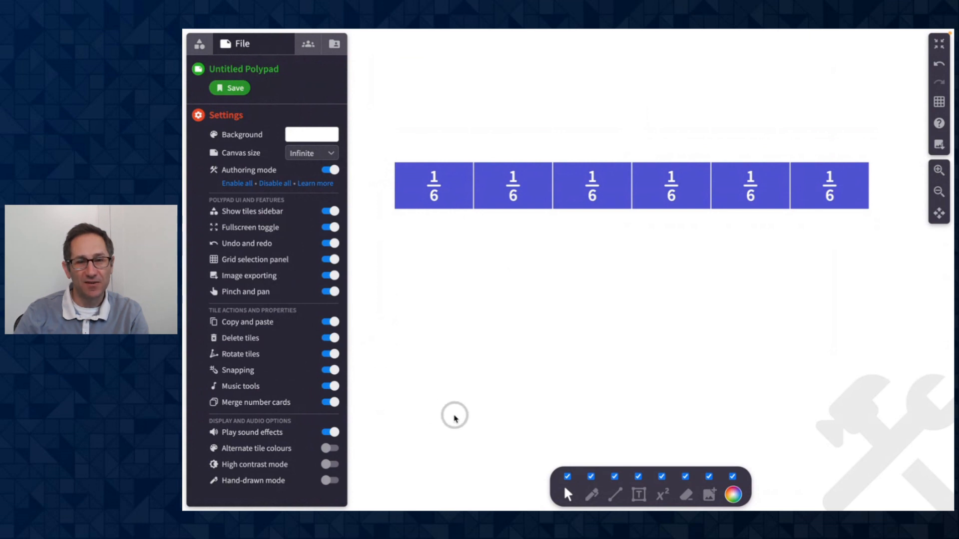
mouse_move(754, 474)
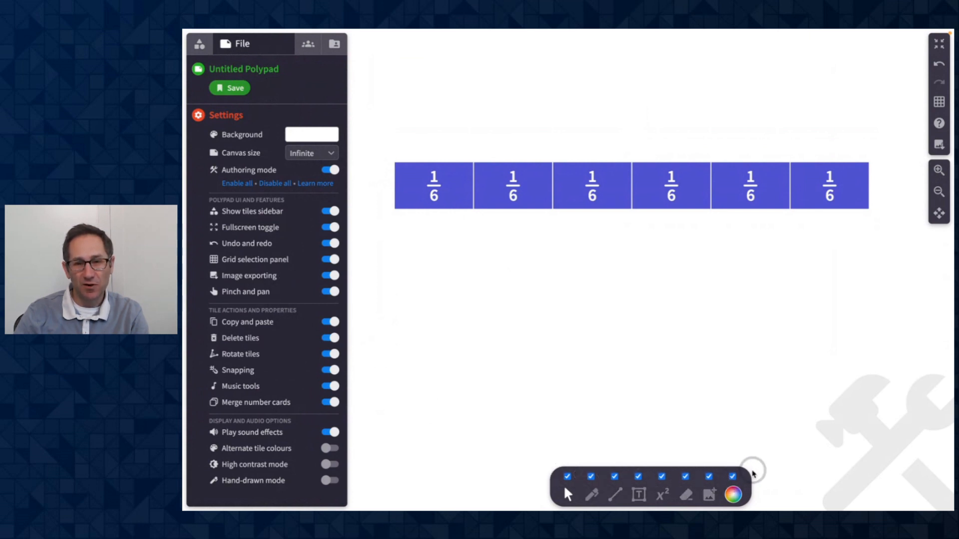
mouse_move(600, 423)
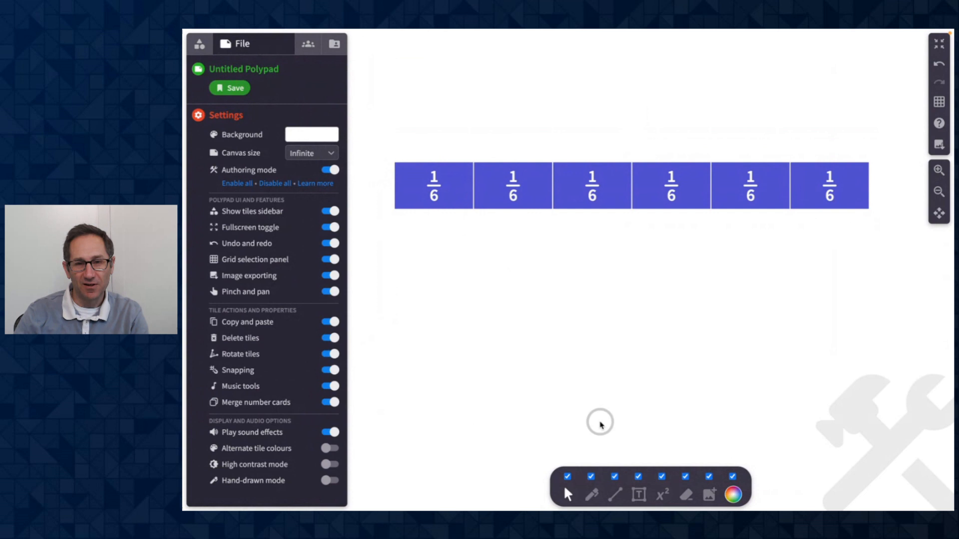
mouse_move(472, 349)
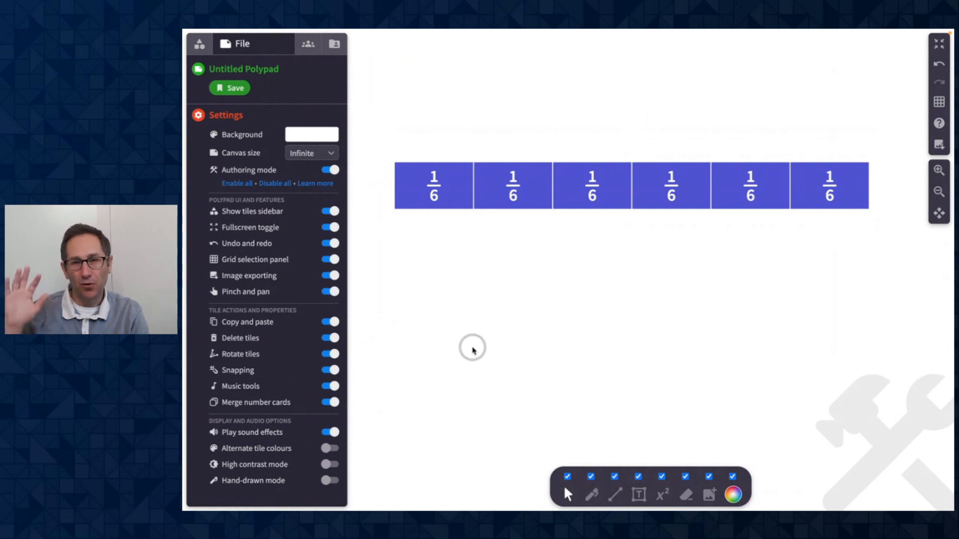
mouse_move(405, 280)
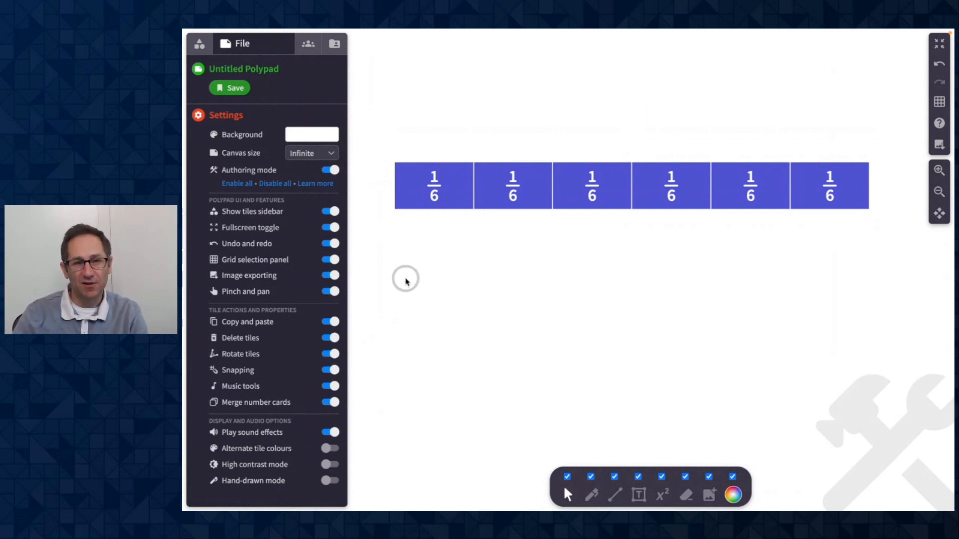
mouse_move(393, 263)
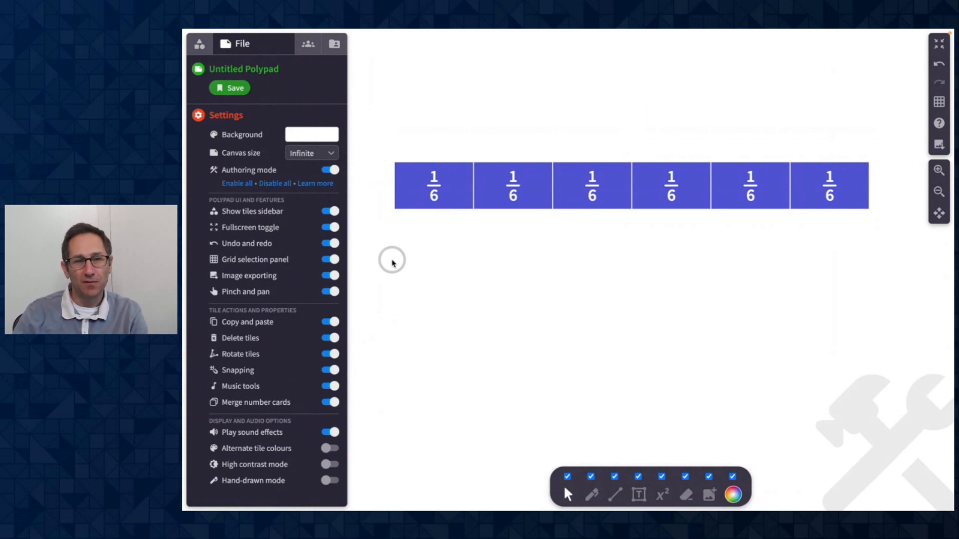
left_click(329, 169)
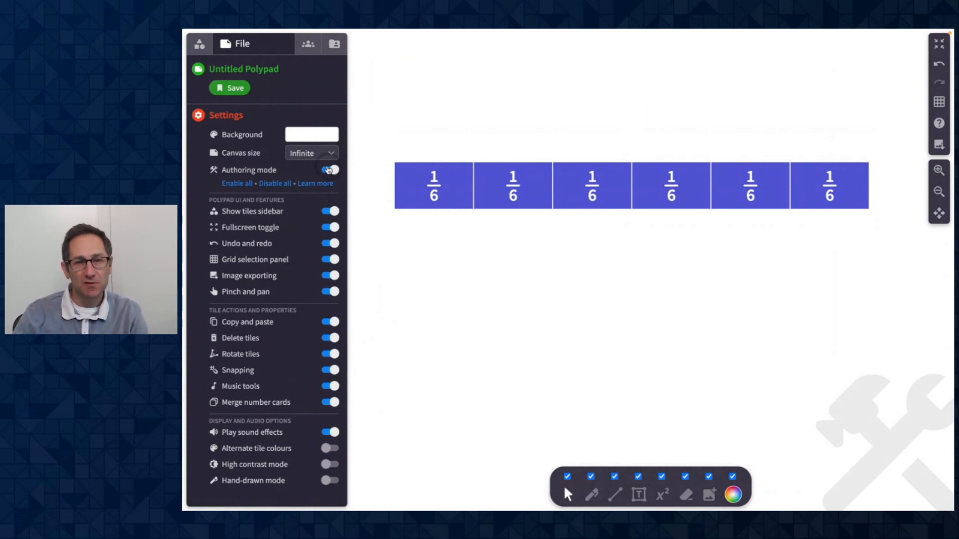
left_click(329, 170)
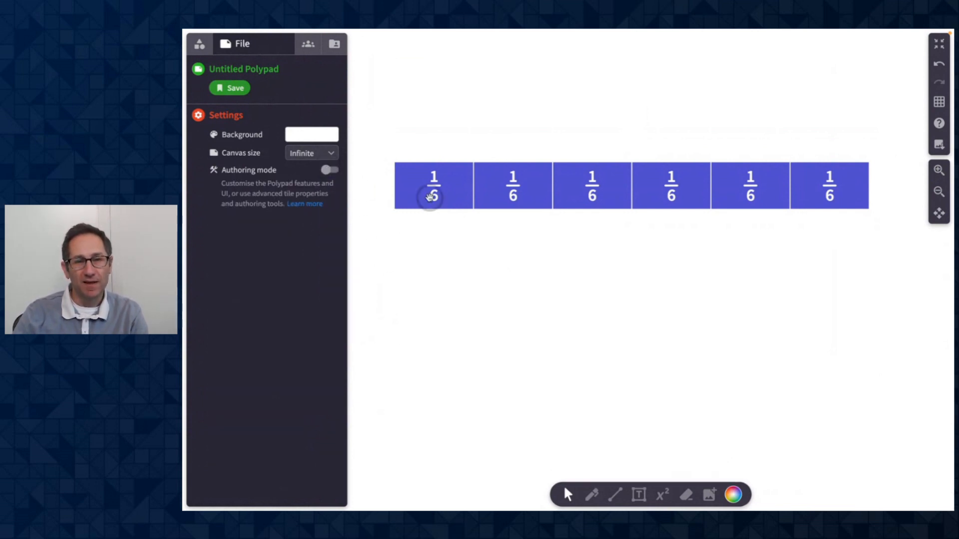
left_click(433, 185)
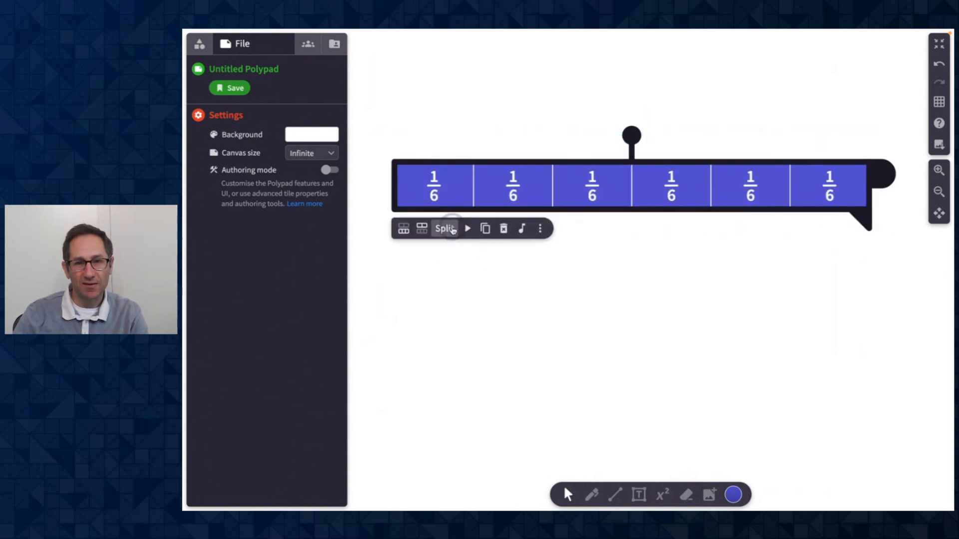
left_click(444, 228)
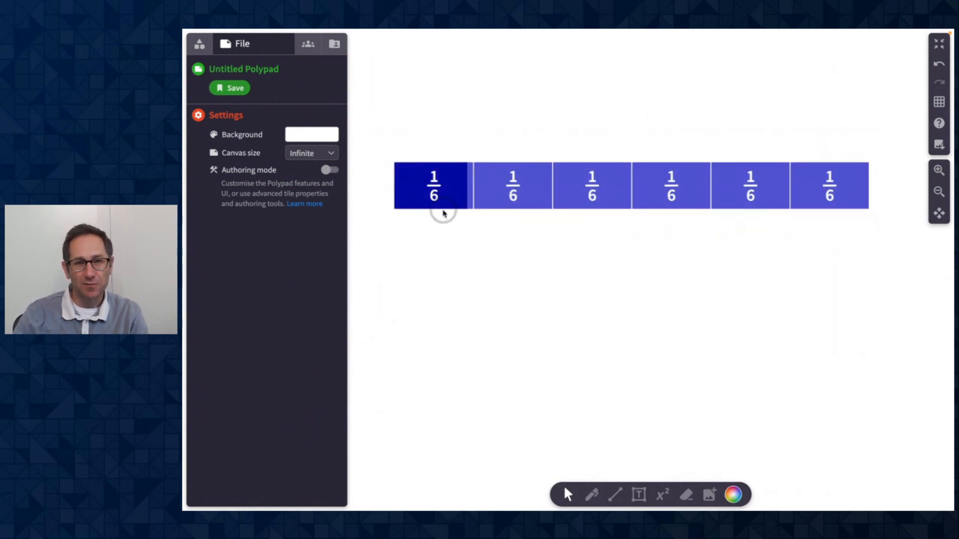
left_click(630, 185)
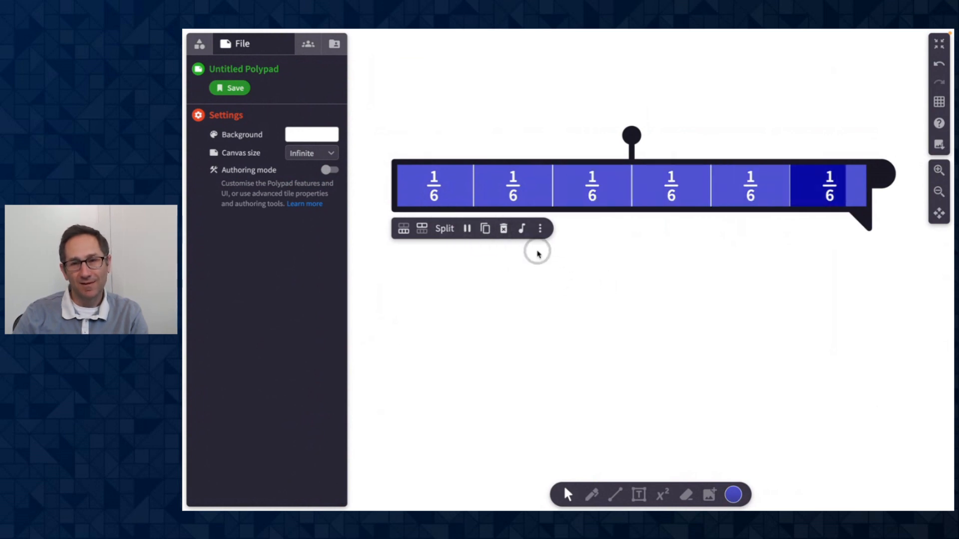
left_click(539, 228)
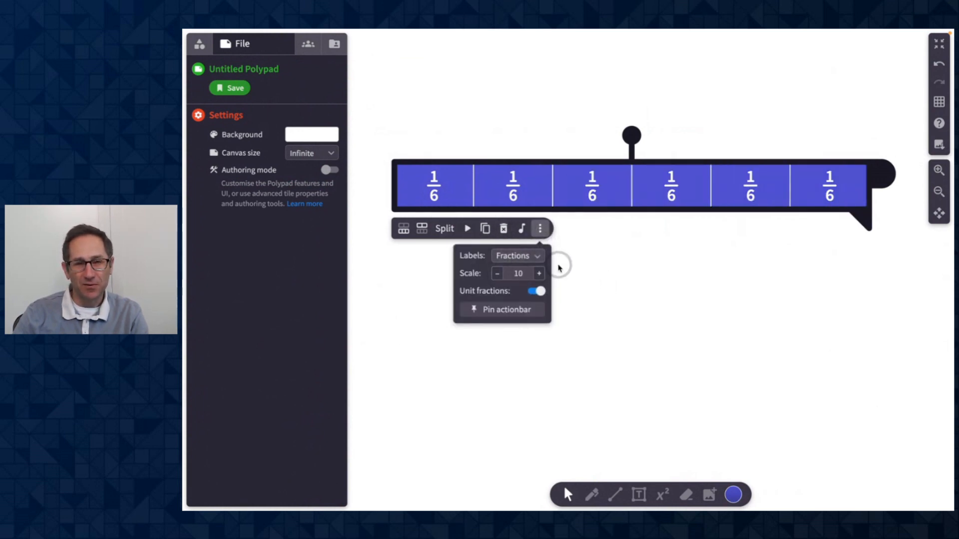
left_click(417, 296)
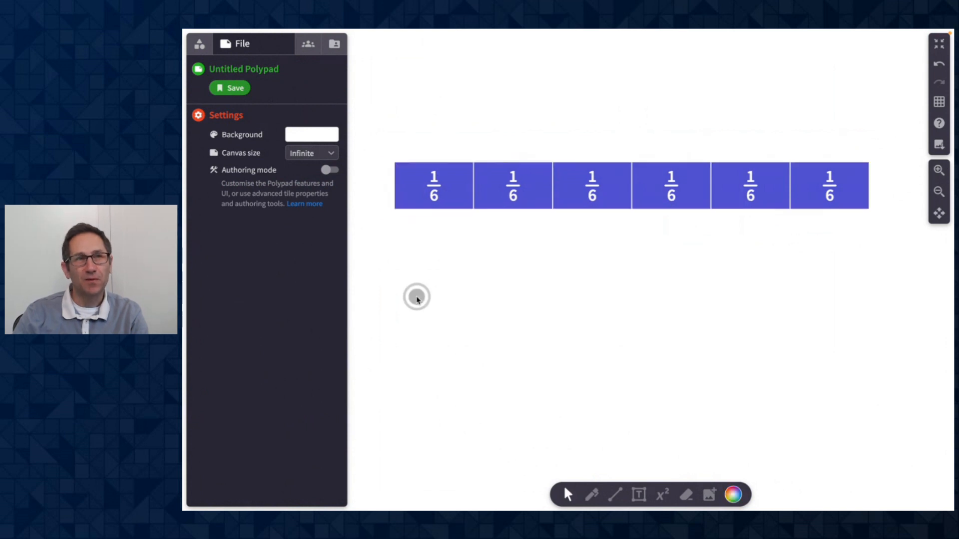
Step: Turn authoring mode on, disable Music tools and Rotate tiles, then select the sixths bar
left_click(329, 169)
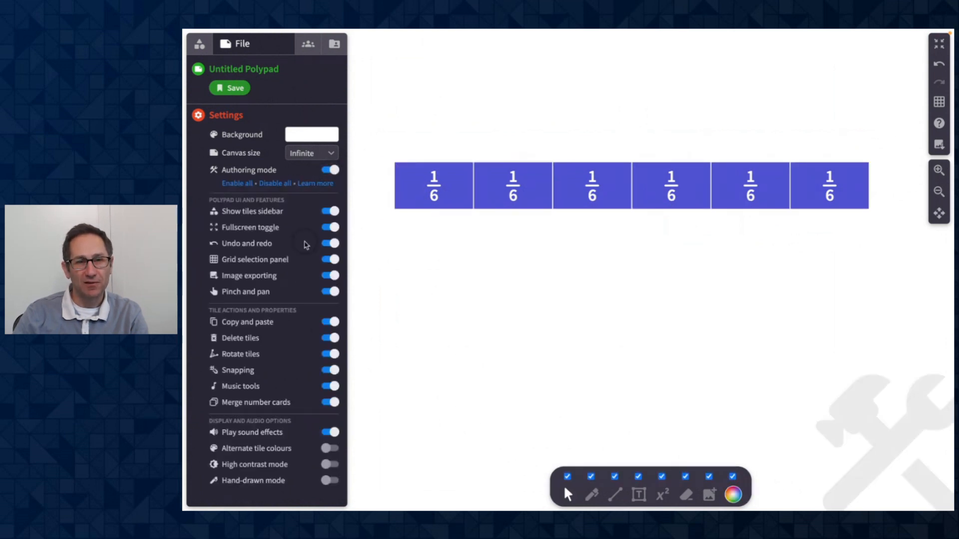
mouse_move(281, 351)
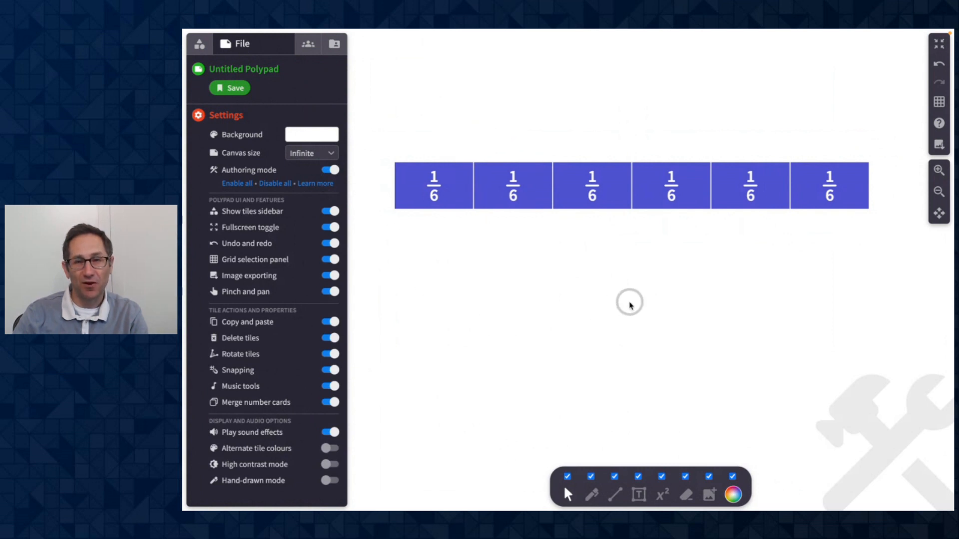
mouse_move(311, 401)
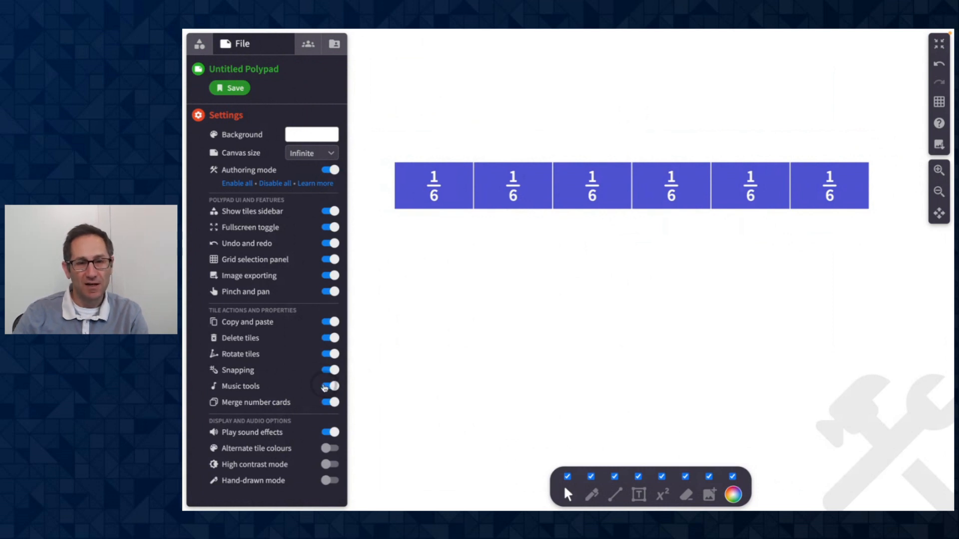
left_click(329, 386)
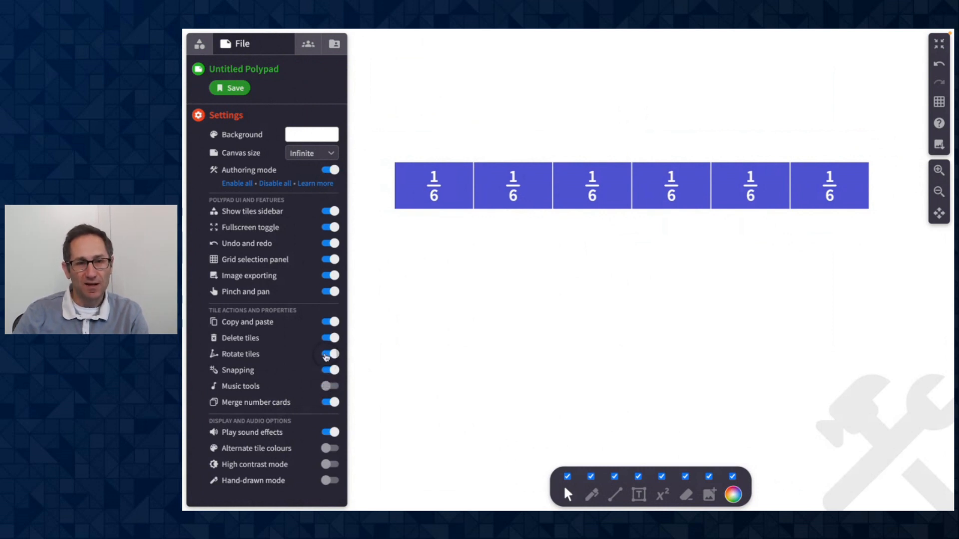
left_click(329, 354)
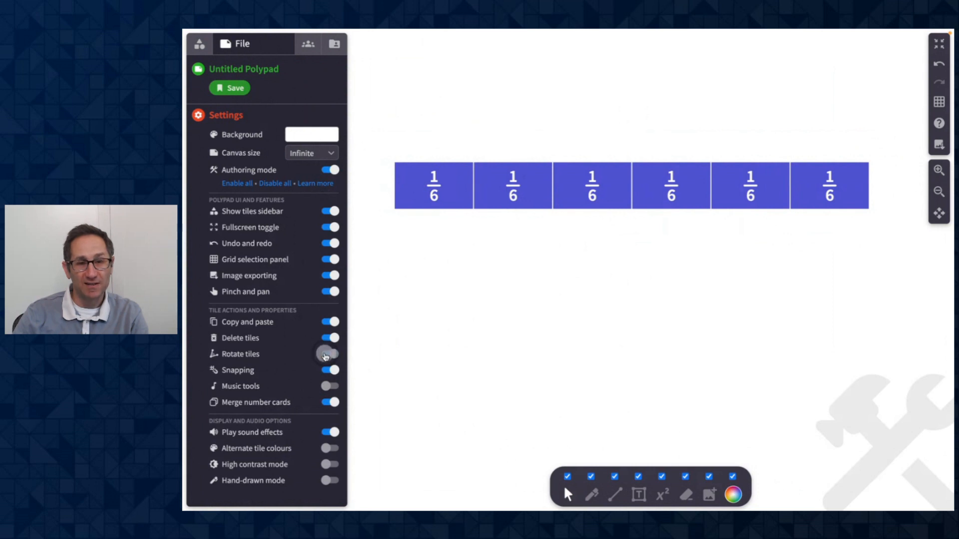
left_click(330, 353)
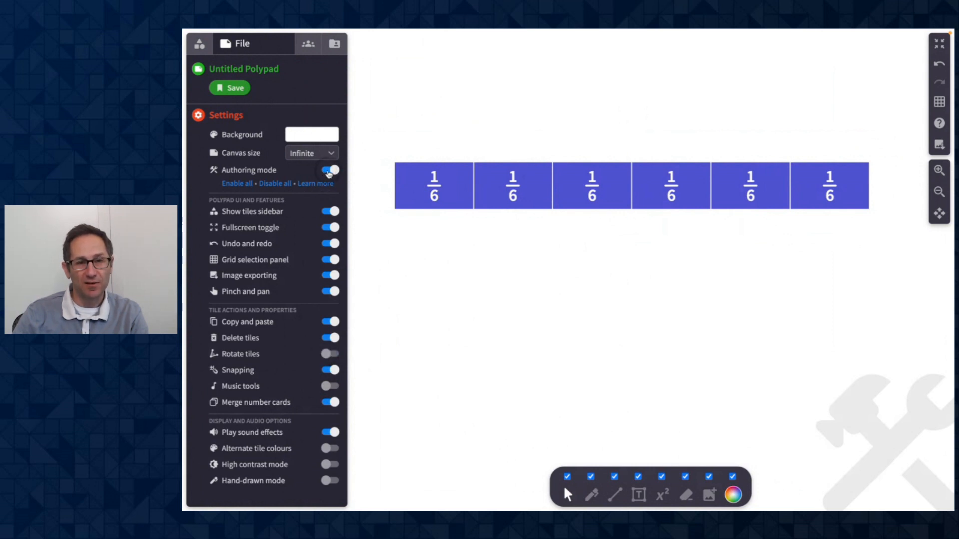
left_click(611, 185)
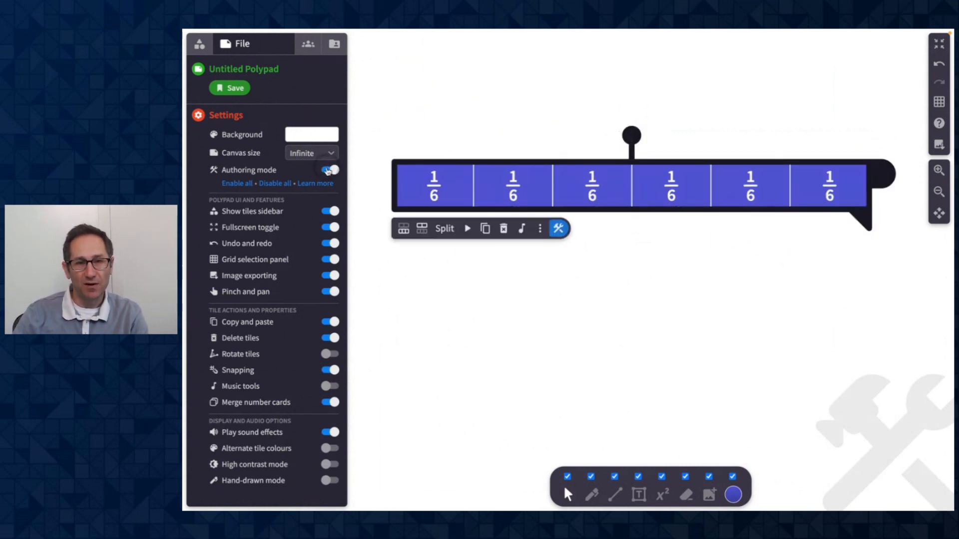
Step: Toggle the Authoring mode switch off and then back on
left_click(329, 170)
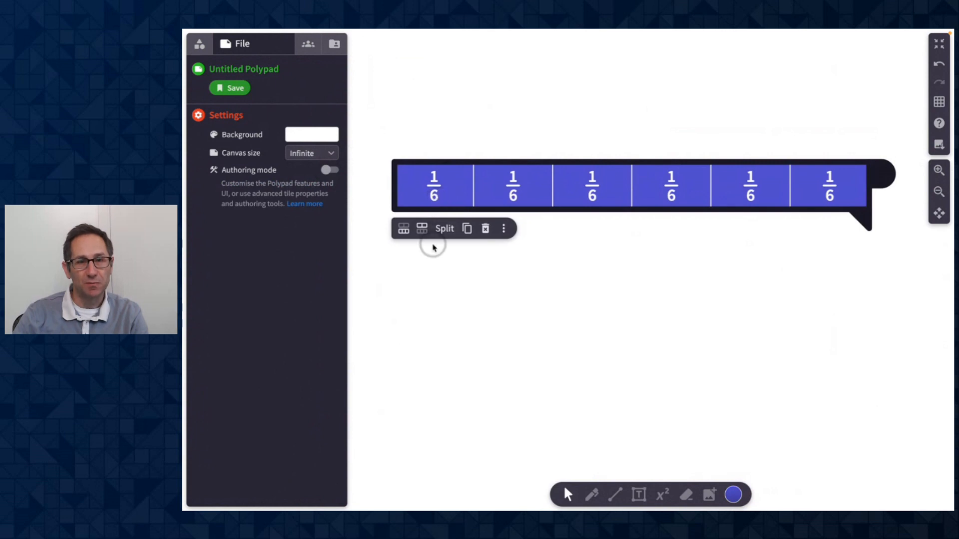
mouse_move(521, 191)
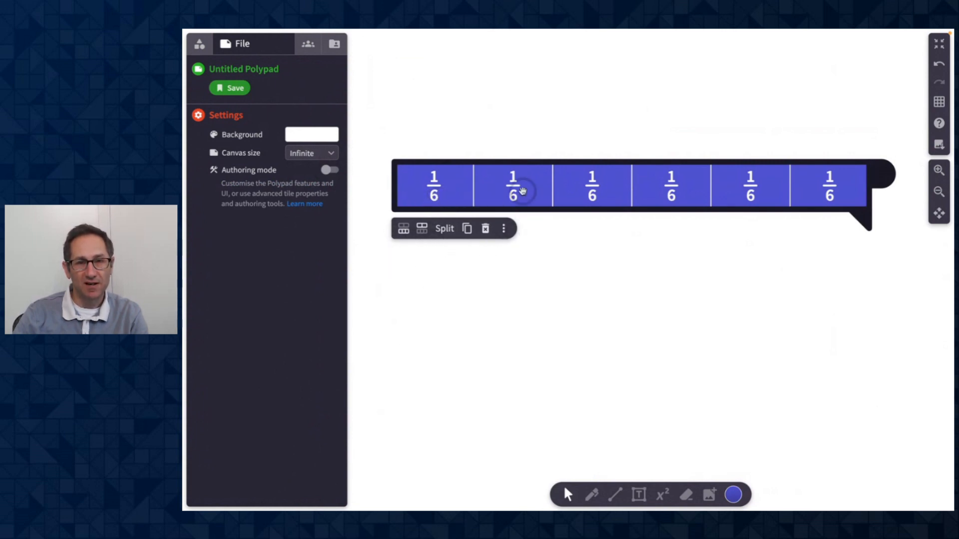
mouse_move(578, 161)
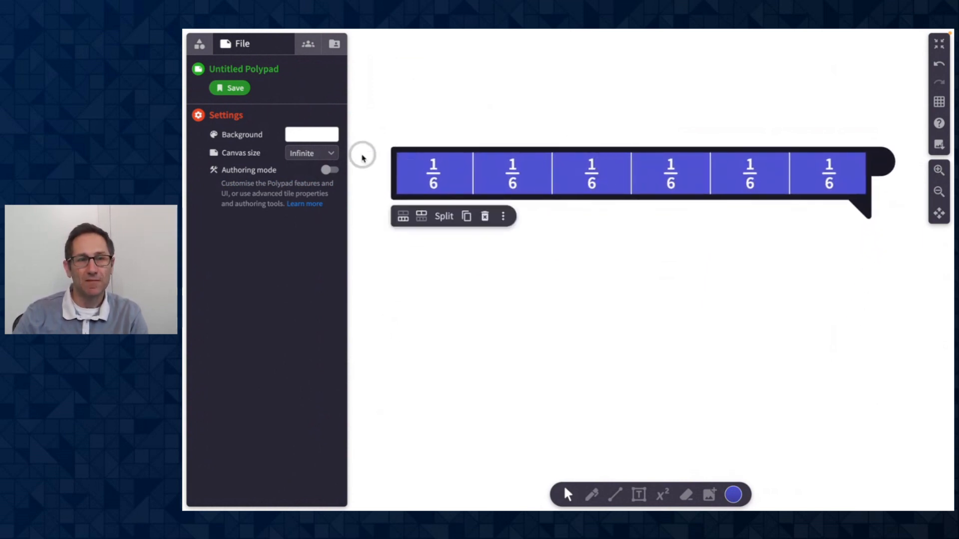
left_click(330, 170)
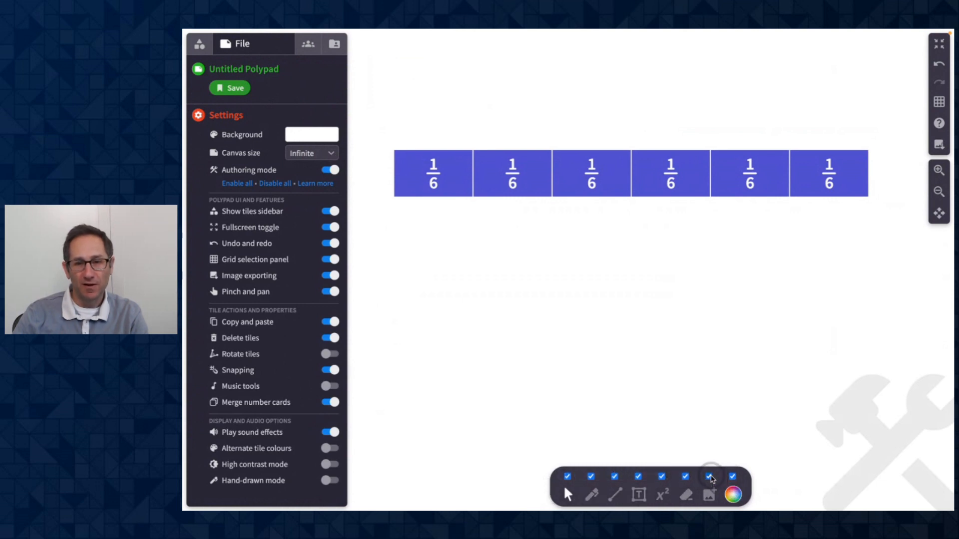
Step: Uncheck the line, text, x², eraser and image tools in the bottom toolbar
left_click(710, 477)
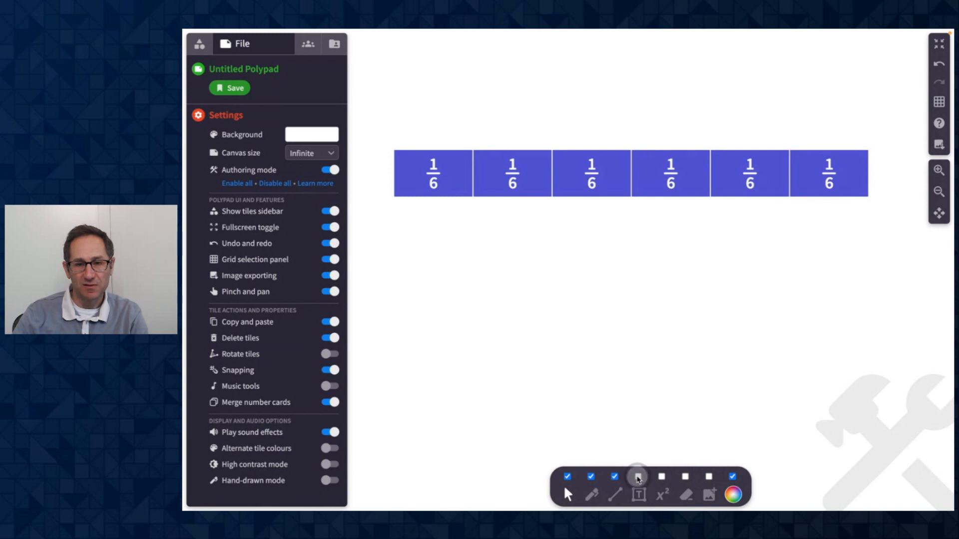
left_click(615, 476)
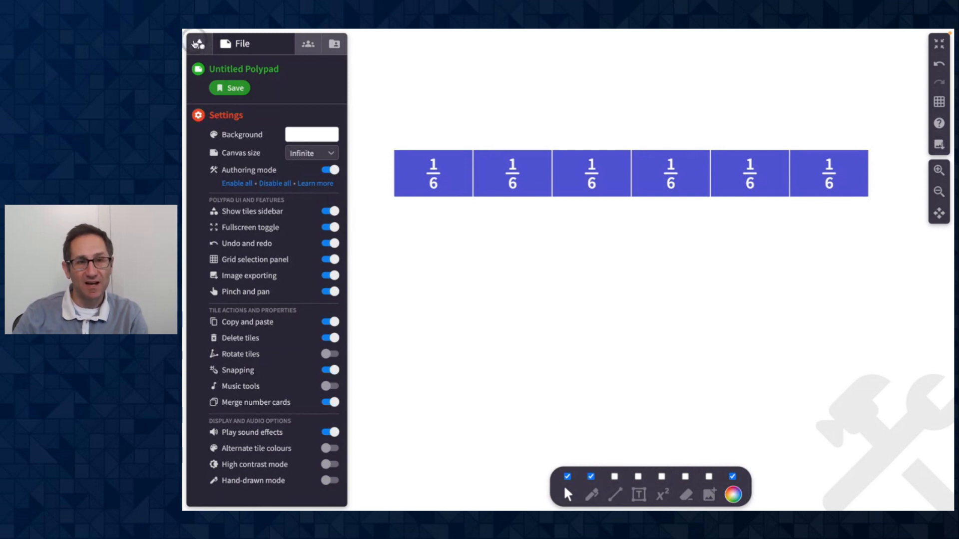
Step: Uncheck Algebra, Probability and Data, and Fraction Circles, leaving only Fraction Bars
left_click(197, 43)
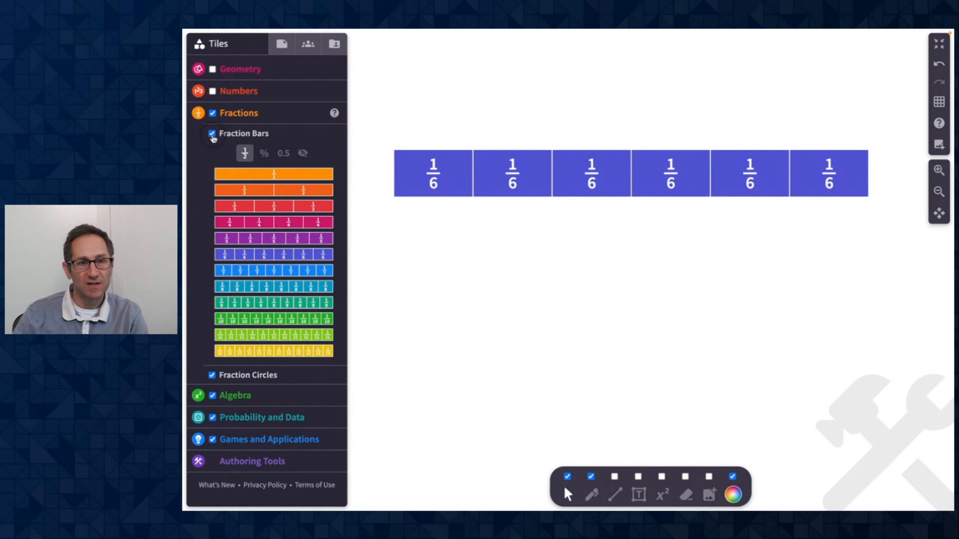
left_click(212, 395)
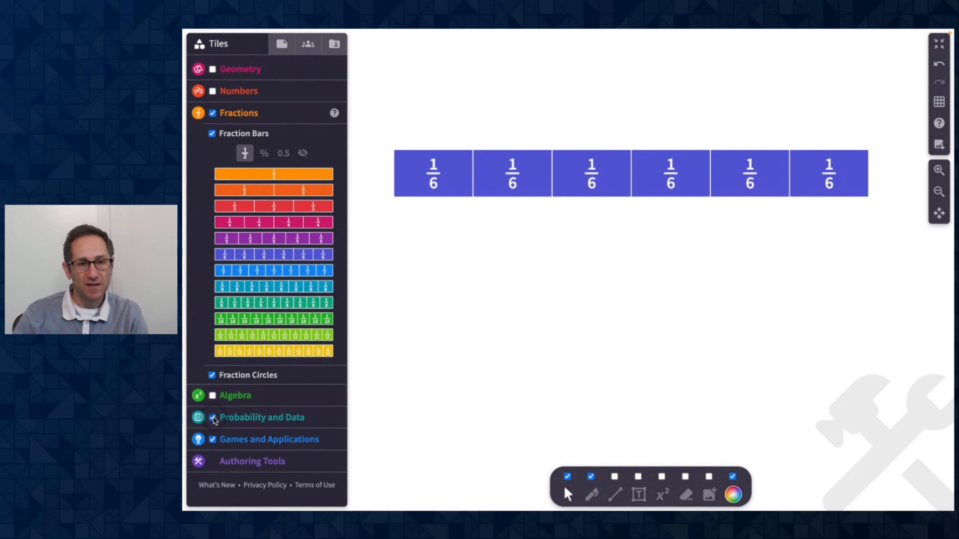
left_click(212, 417)
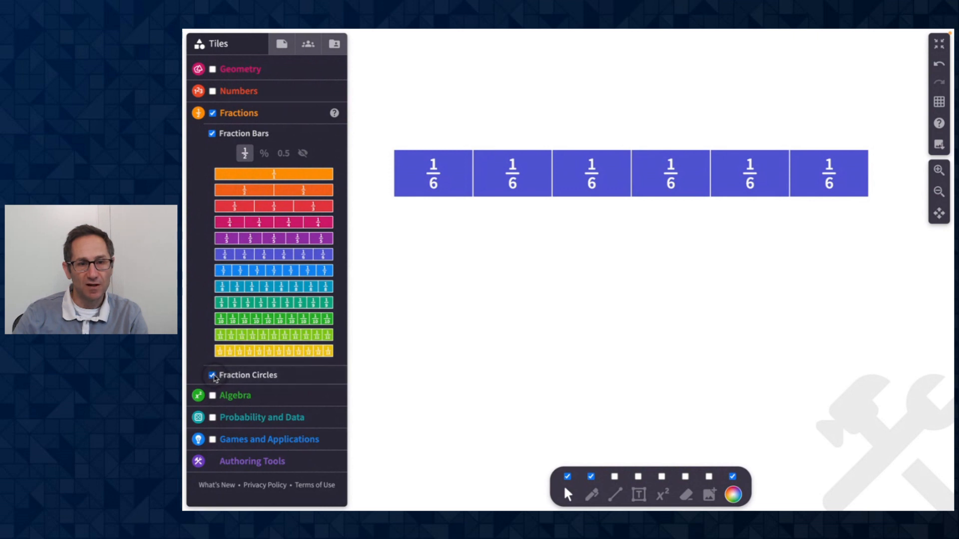
left_click(214, 375)
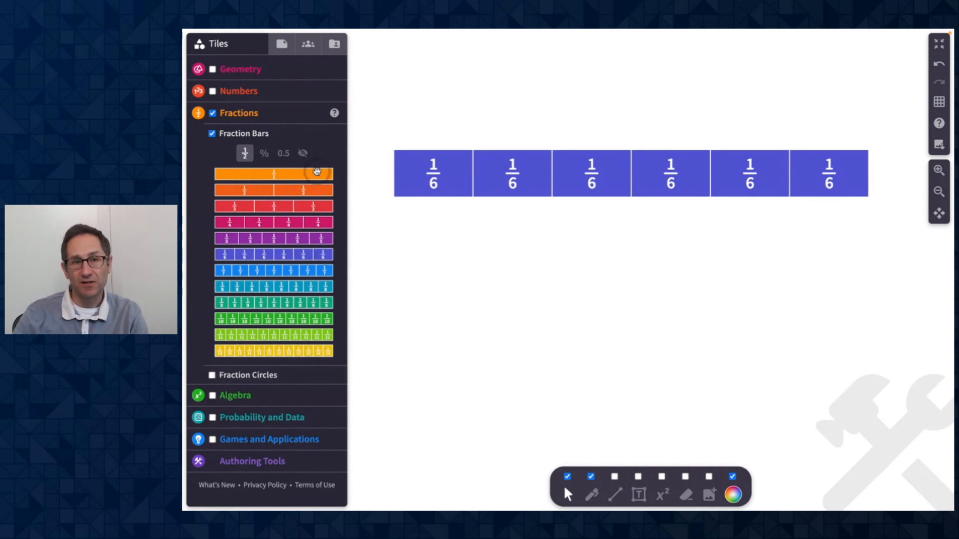
left_click(281, 43)
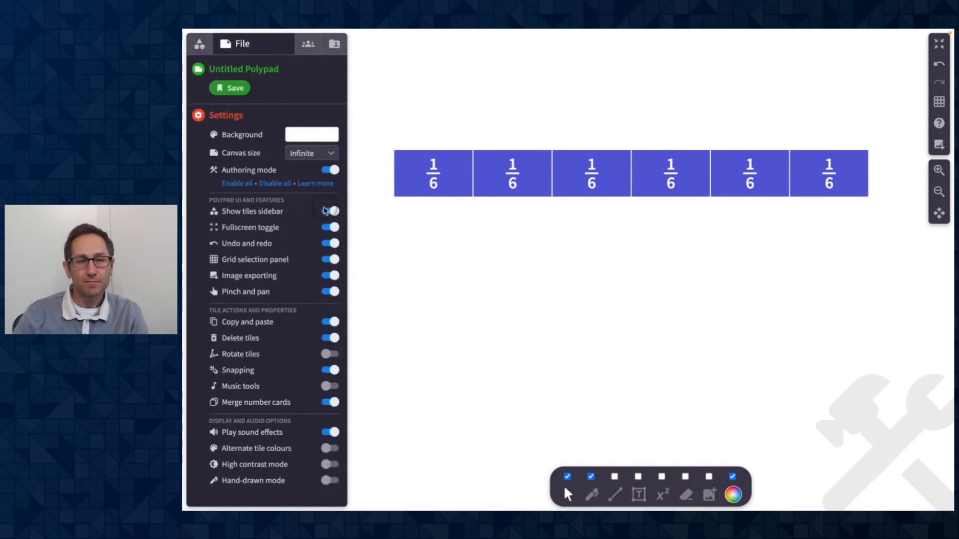
Step: Remove Split from the sixths fraction bar's student actions and turn authoring mode off
left_click(329, 211)
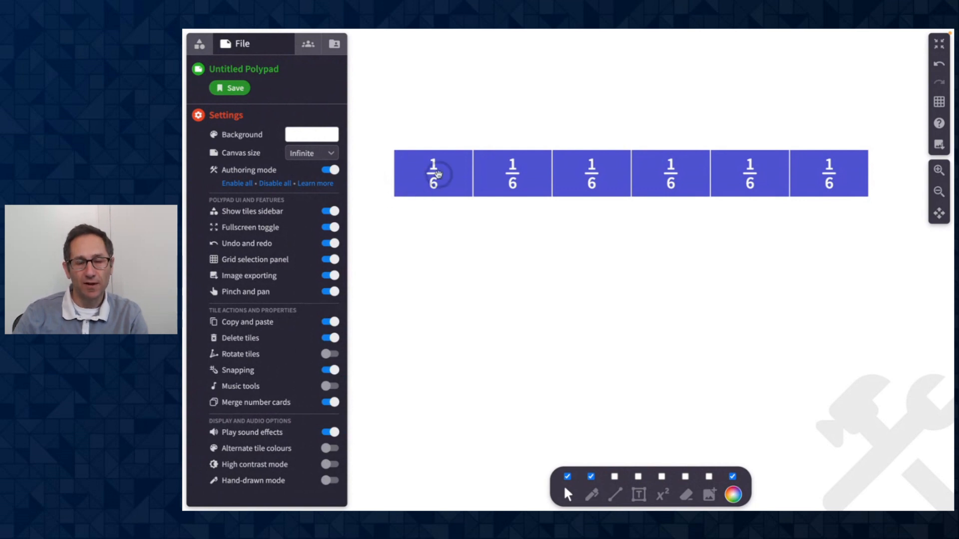
left_click(433, 173)
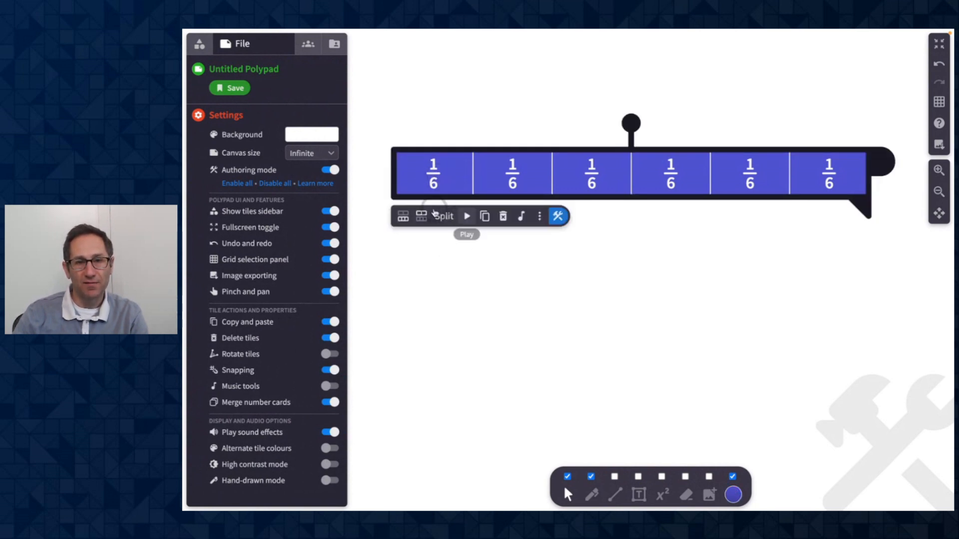
mouse_move(415, 206)
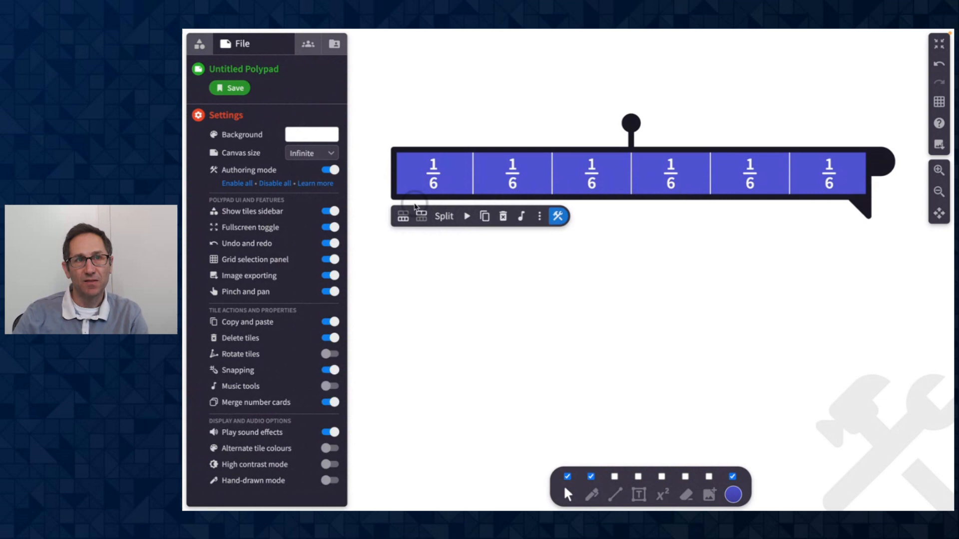
mouse_move(557, 215)
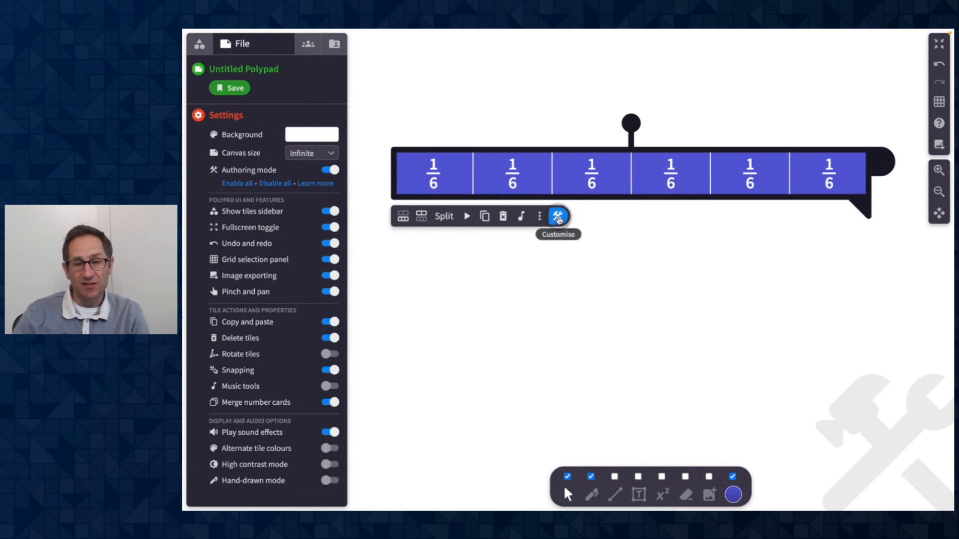
left_click(557, 216)
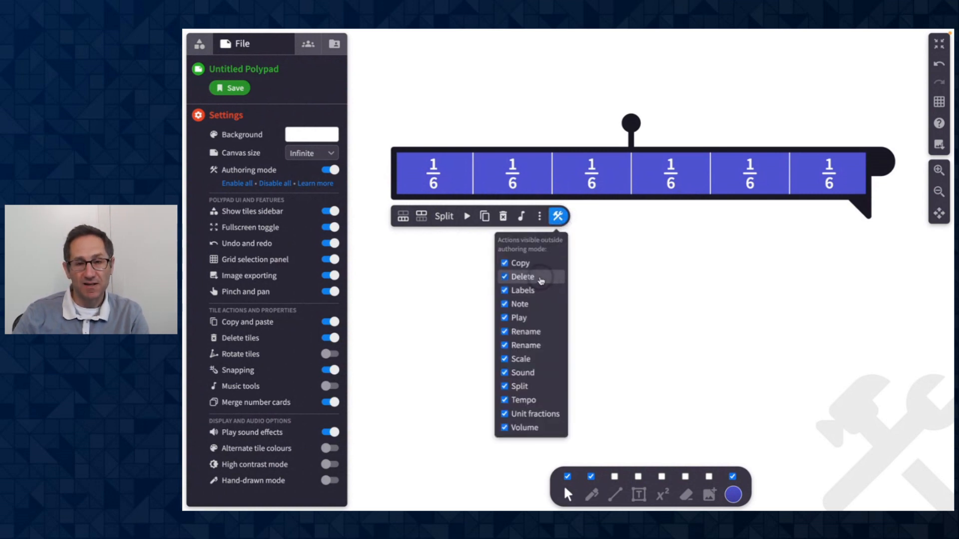
mouse_move(537, 284)
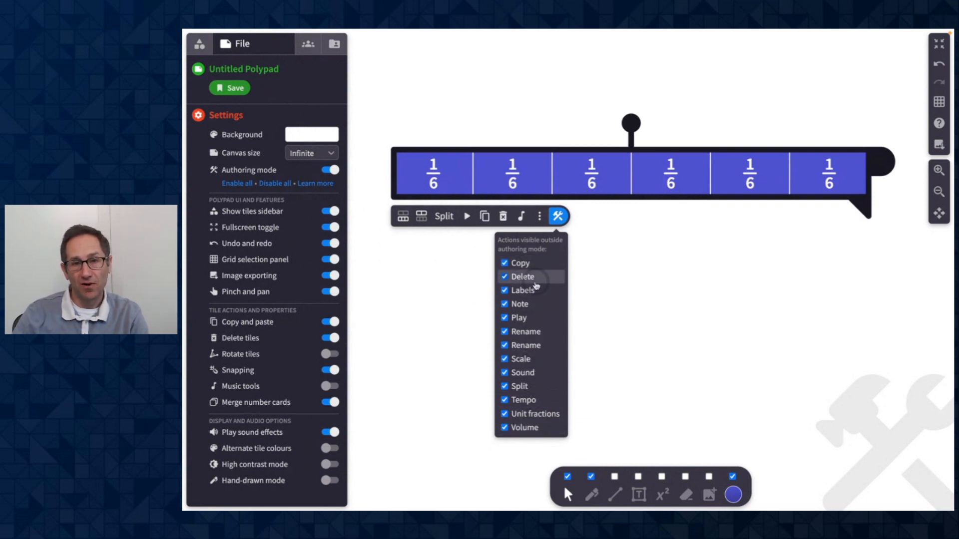
mouse_move(543, 321)
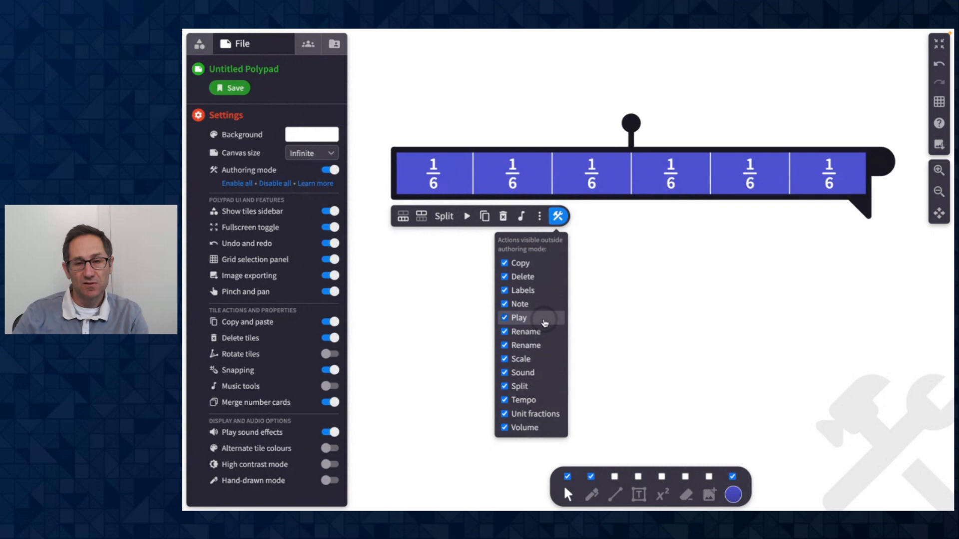
left_click(505, 386)
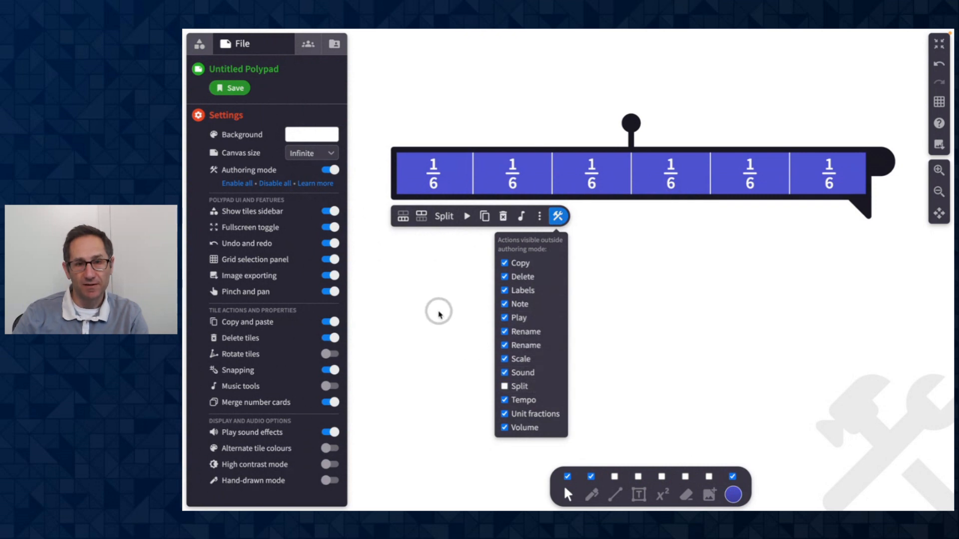
left_click(328, 170)
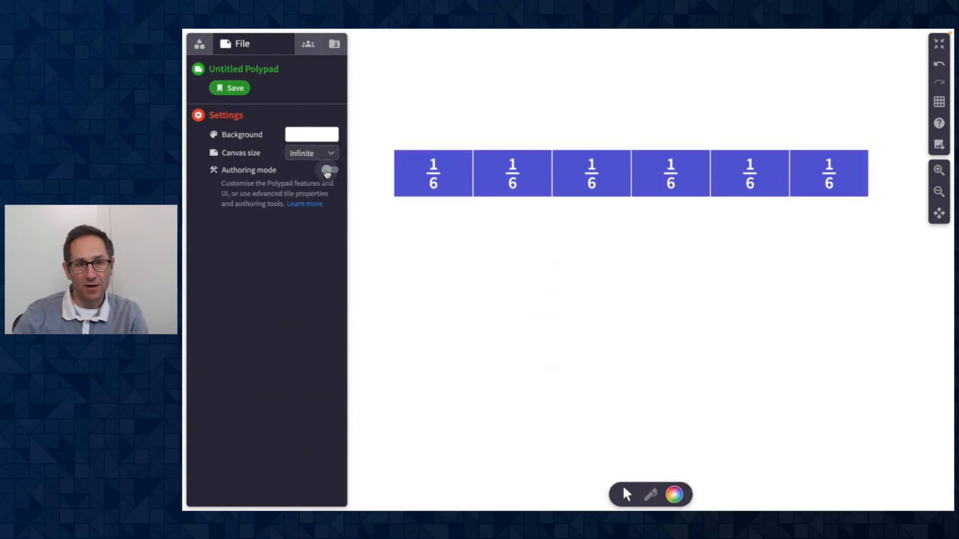
Step: Preview the fraction-bars-only Tiles library, then turn authoring mode back on
left_click(198, 43)
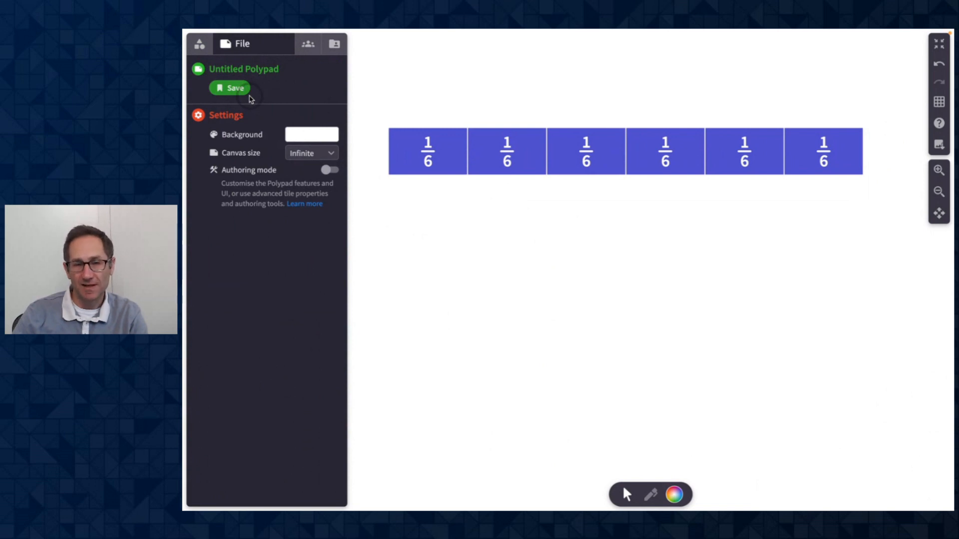
mouse_move(496, 130)
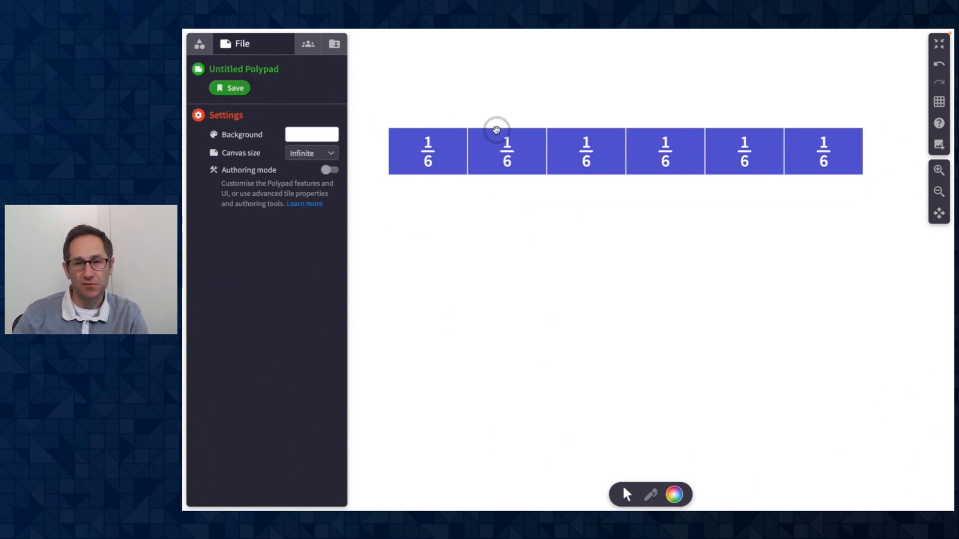
left_click(198, 43)
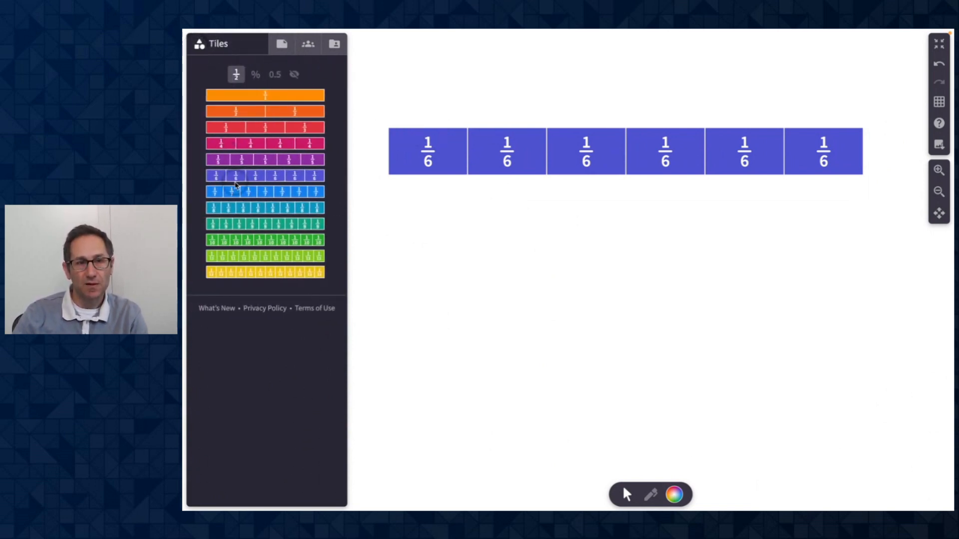
left_click(281, 43)
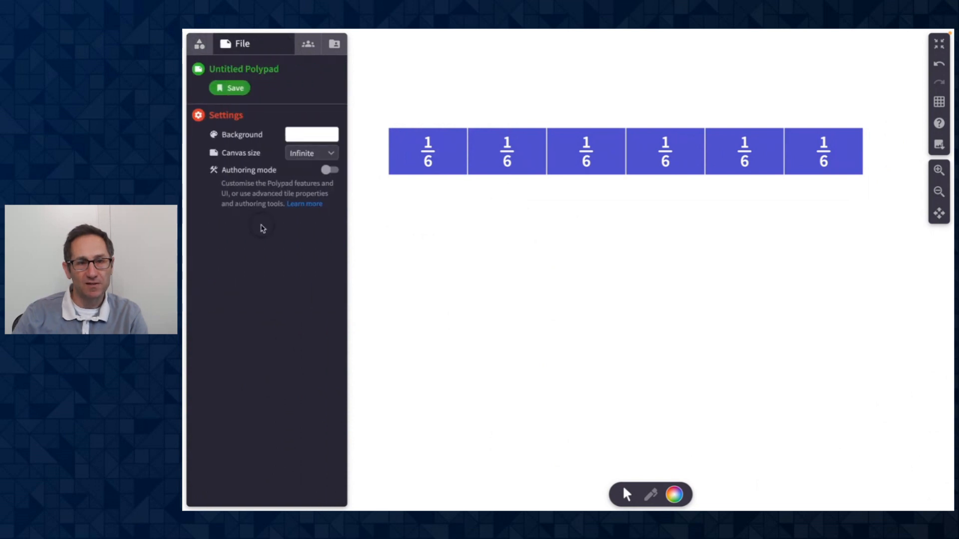
left_click(329, 170)
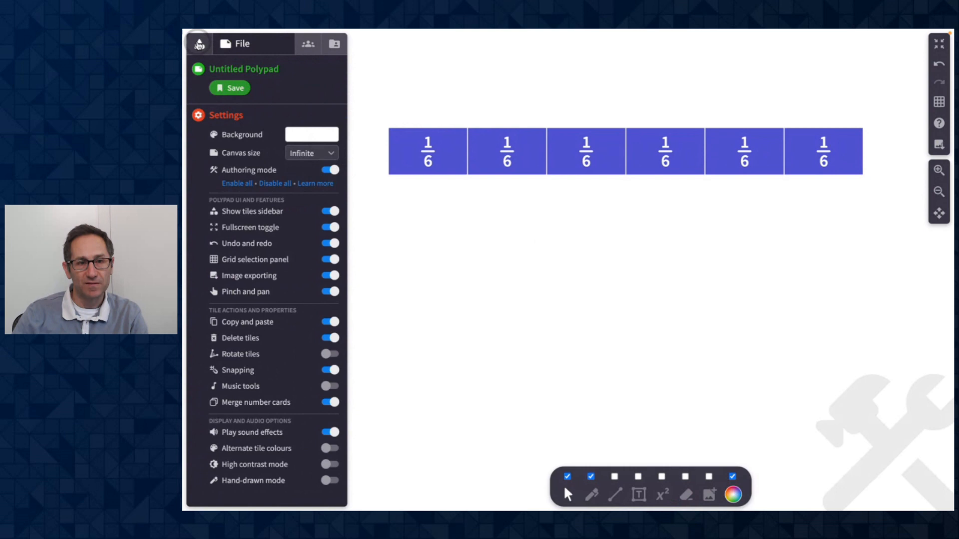
Step: Review the students' Tiles library twice, then switch Authoring mode on in File settings
left_click(198, 43)
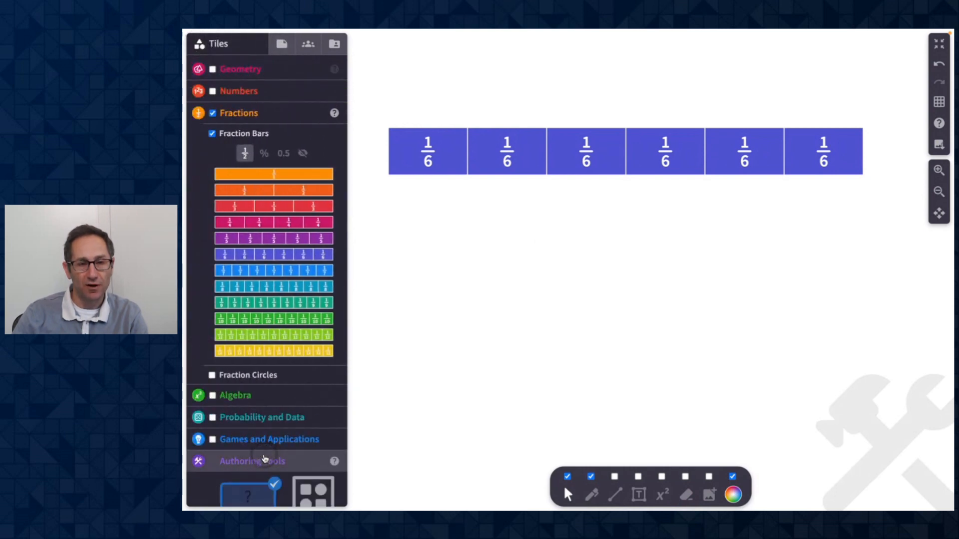
scroll("down", 3)
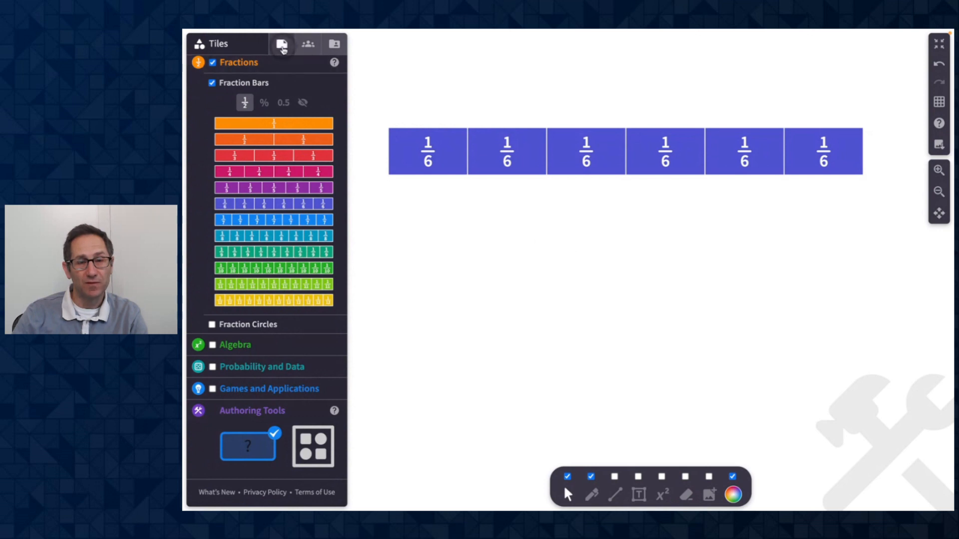
left_click(281, 44)
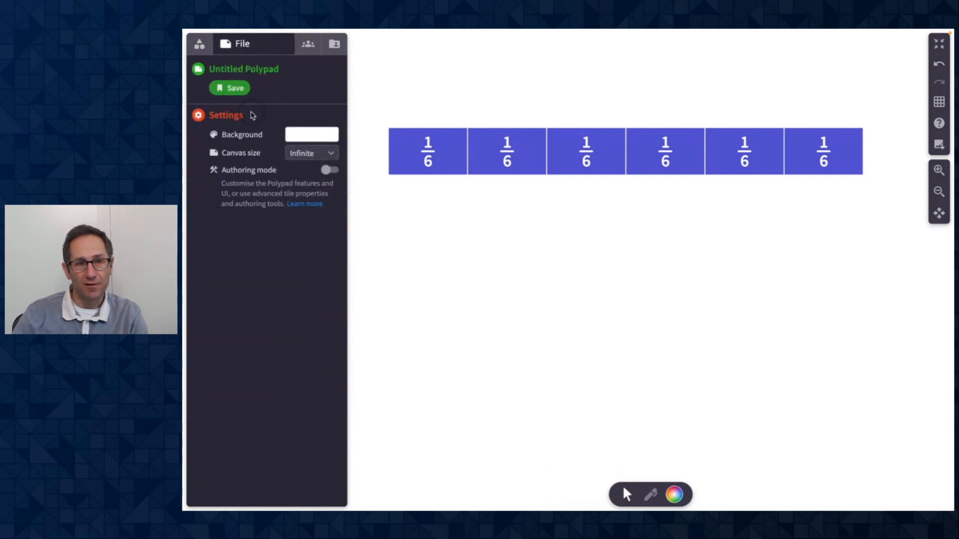
left_click(199, 44)
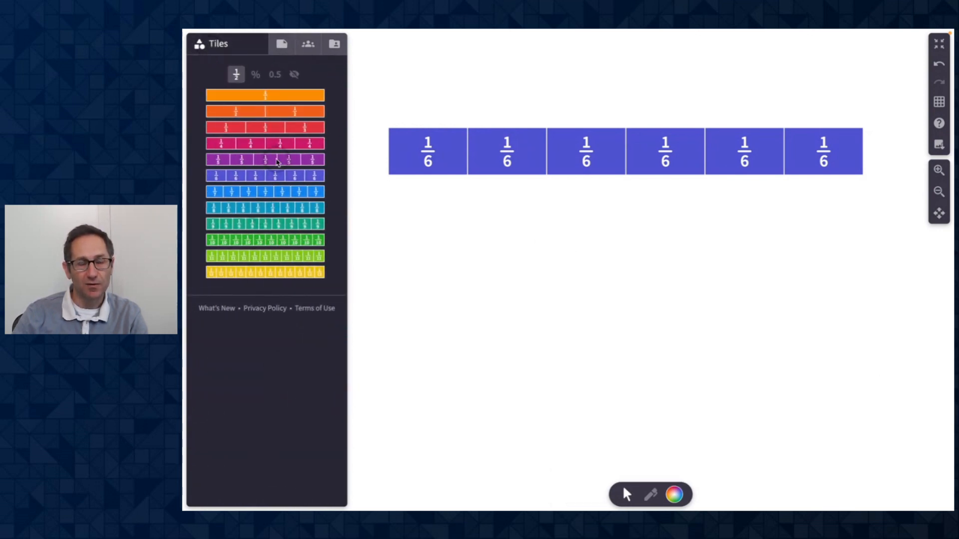
left_click(282, 44)
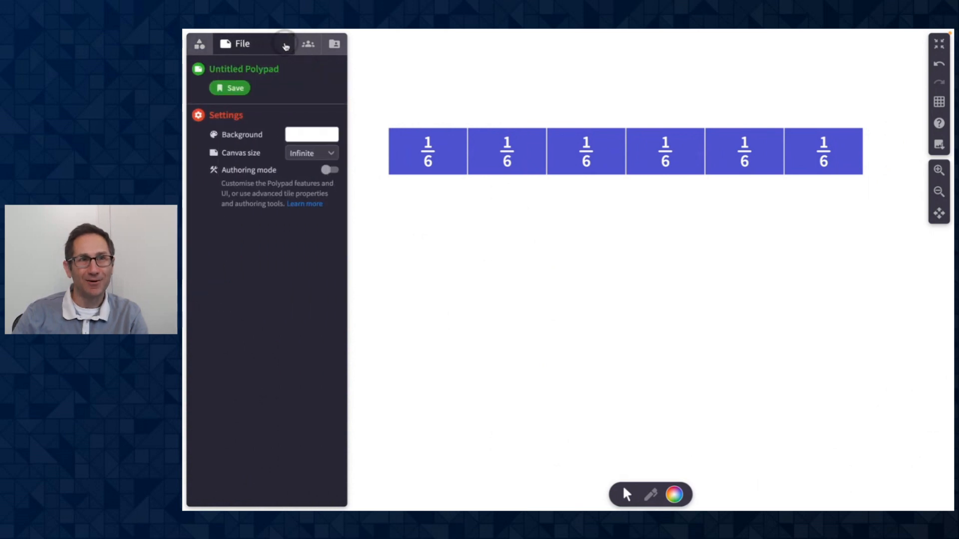
mouse_move(288, 92)
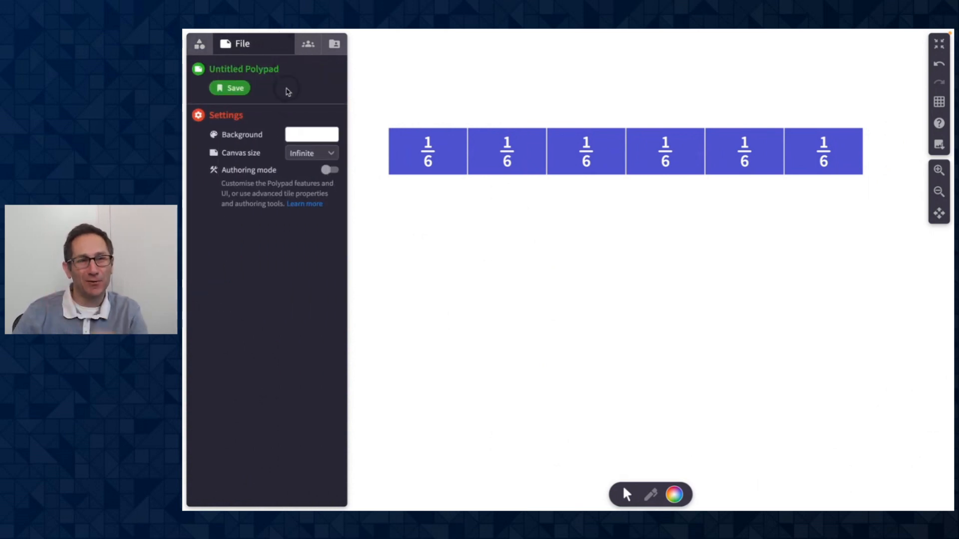
left_click(329, 170)
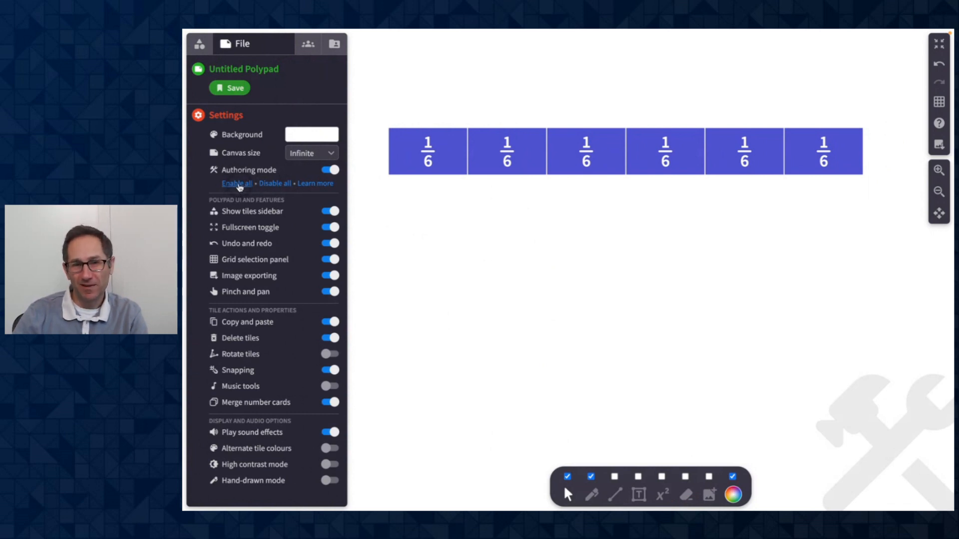
Step: Enable all authoring features, then preview the full tile library with authoring off
left_click(198, 44)
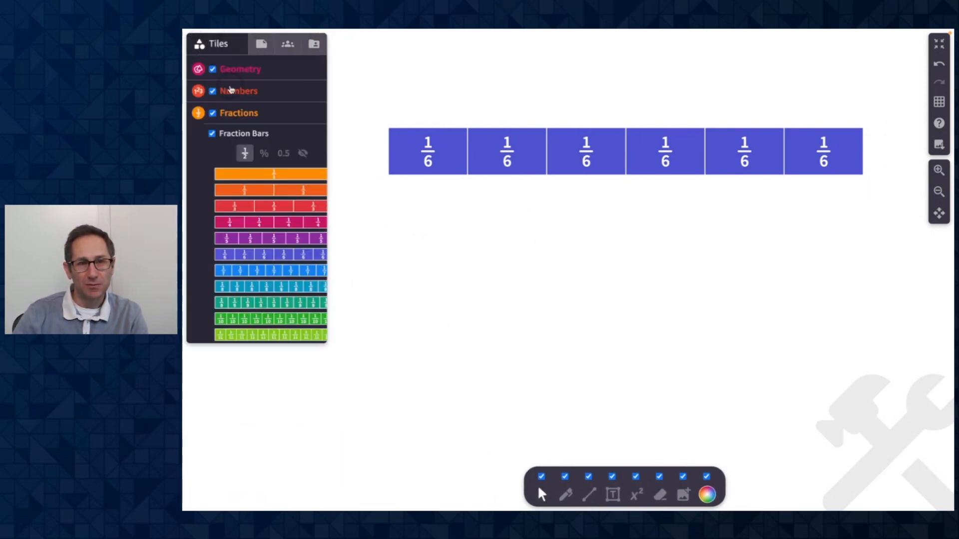
left_click(260, 43)
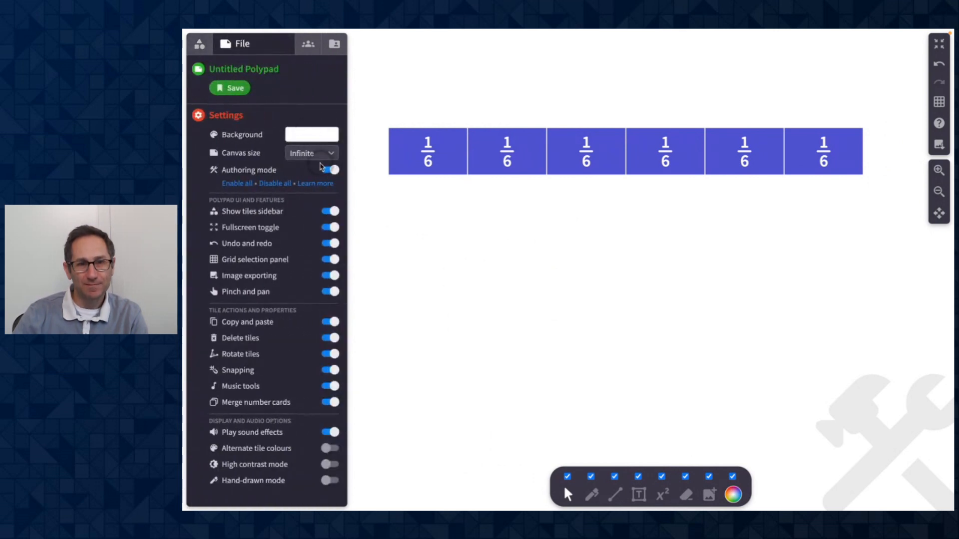
left_click(329, 170)
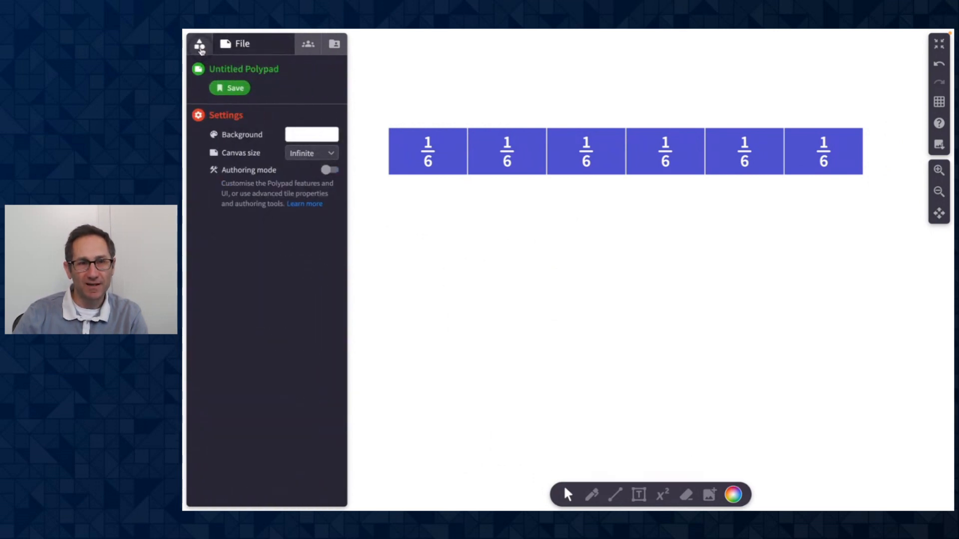
left_click(198, 43)
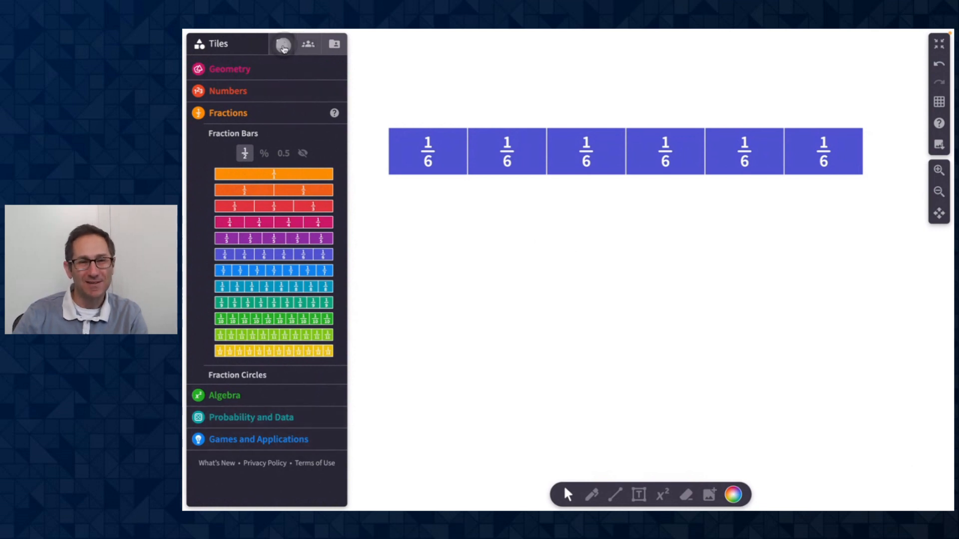
left_click(283, 44)
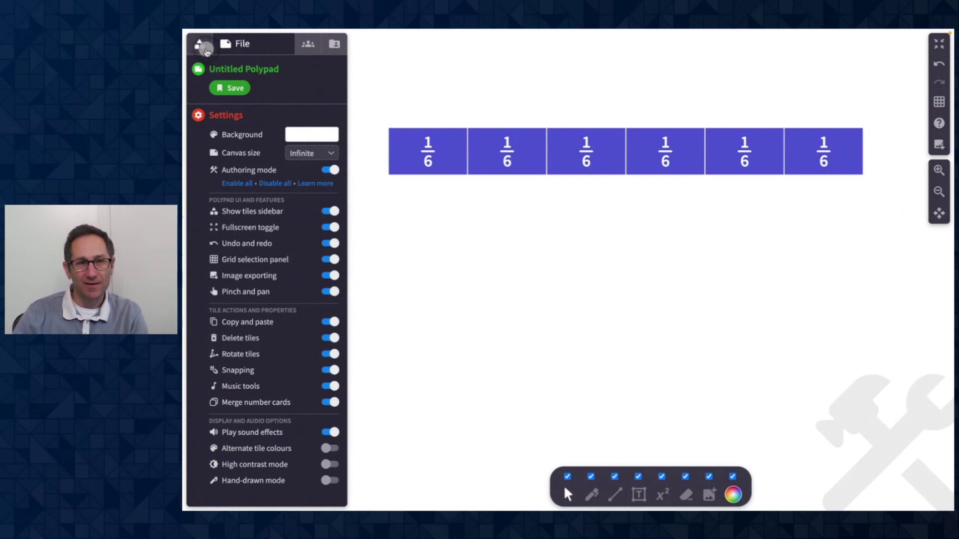
Step: Drag a question card and drop zone onto the canvas, label it 3+7, answer 10
left_click(199, 44)
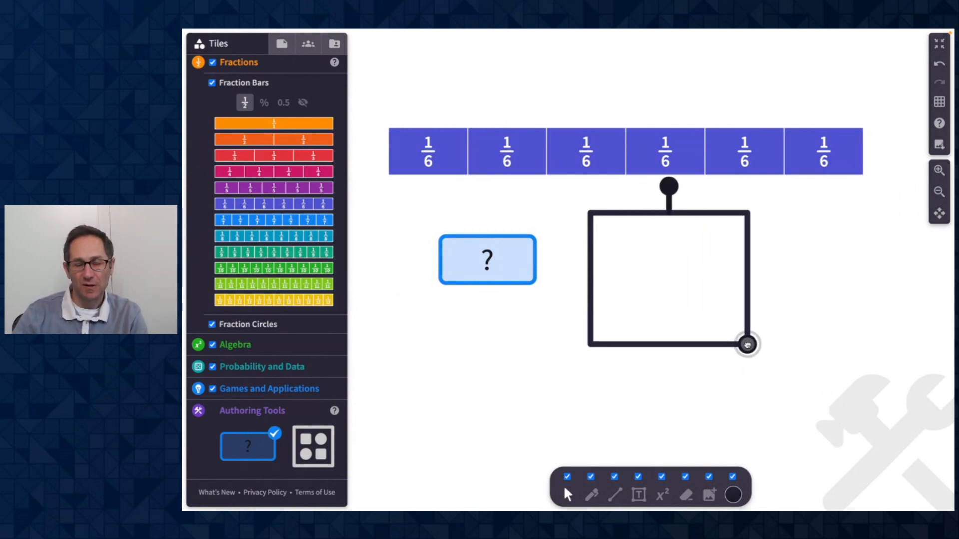
left_click(487, 259)
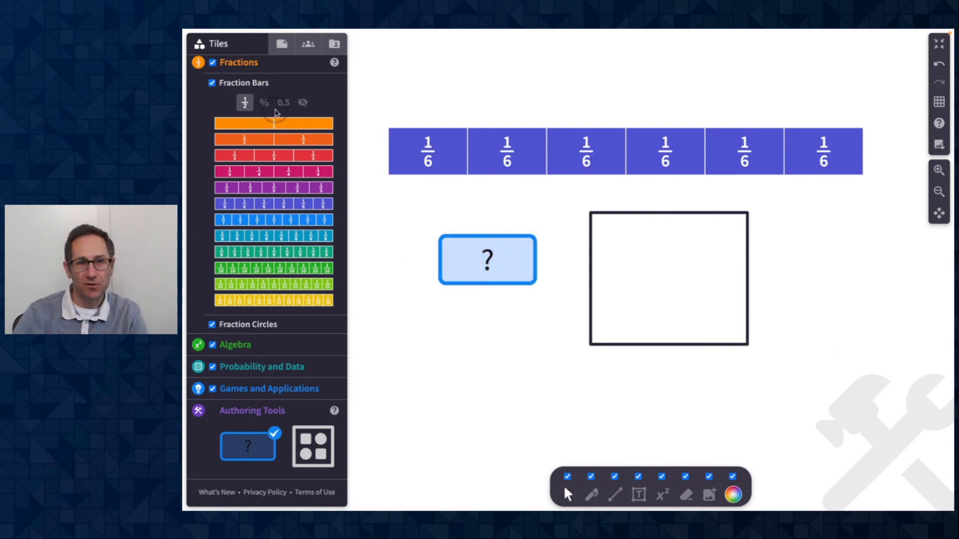
mouse_move(619, 441)
type("3")
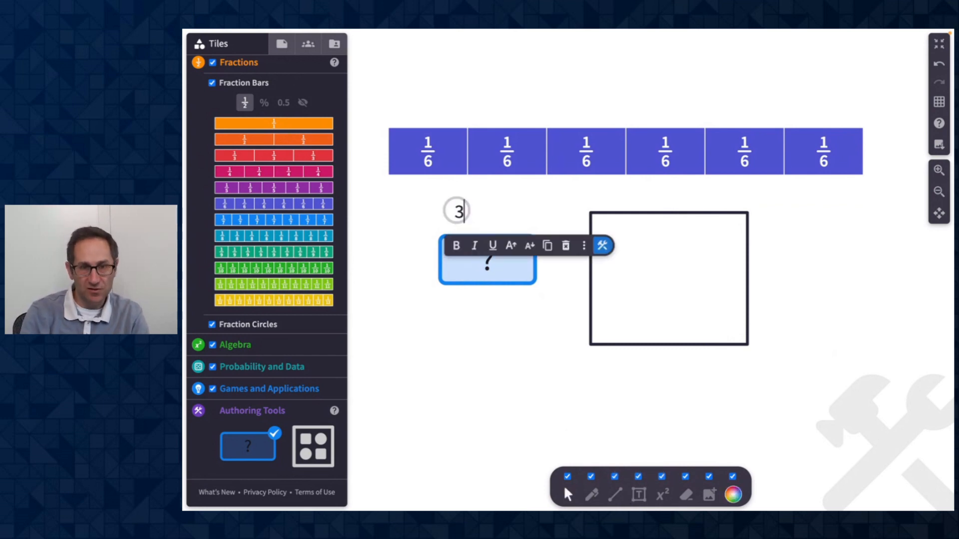
type("+7")
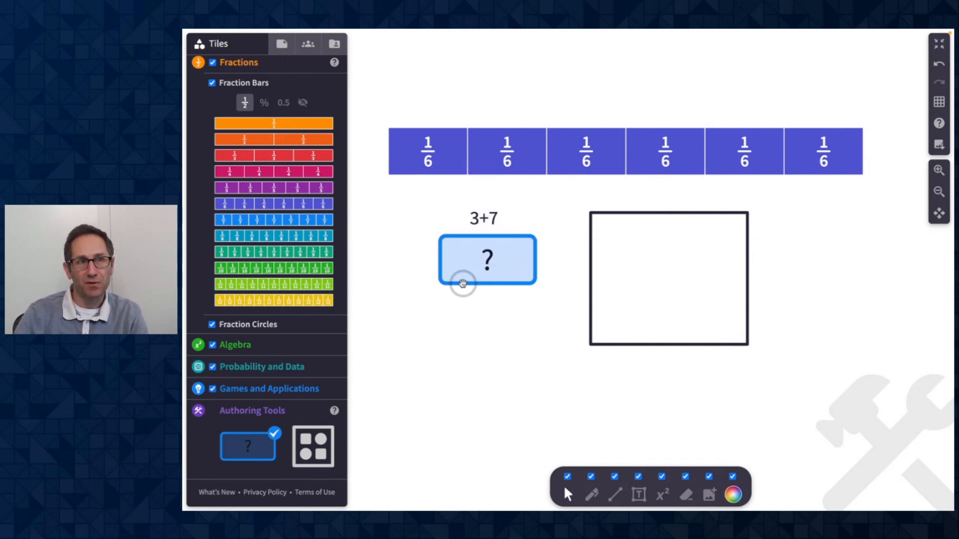
left_click(487, 259)
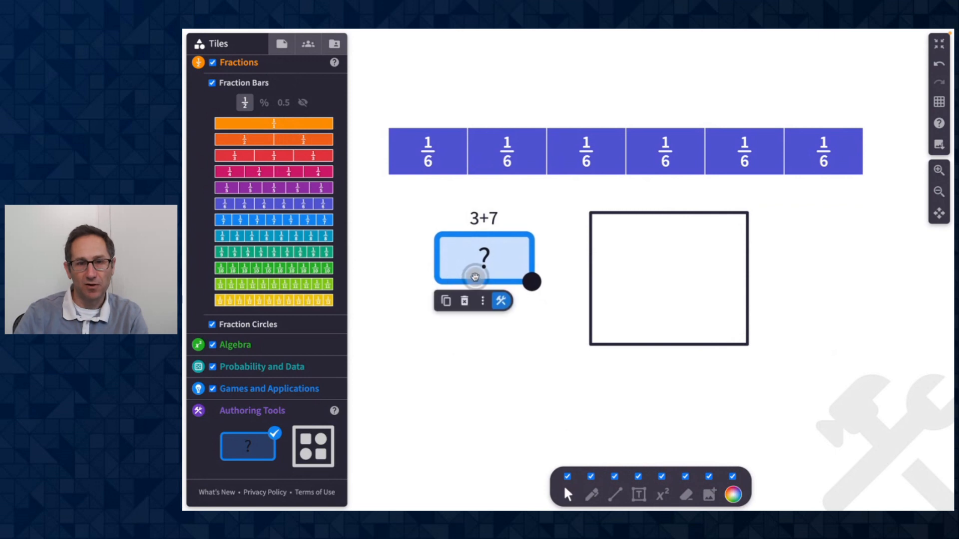
type("10")
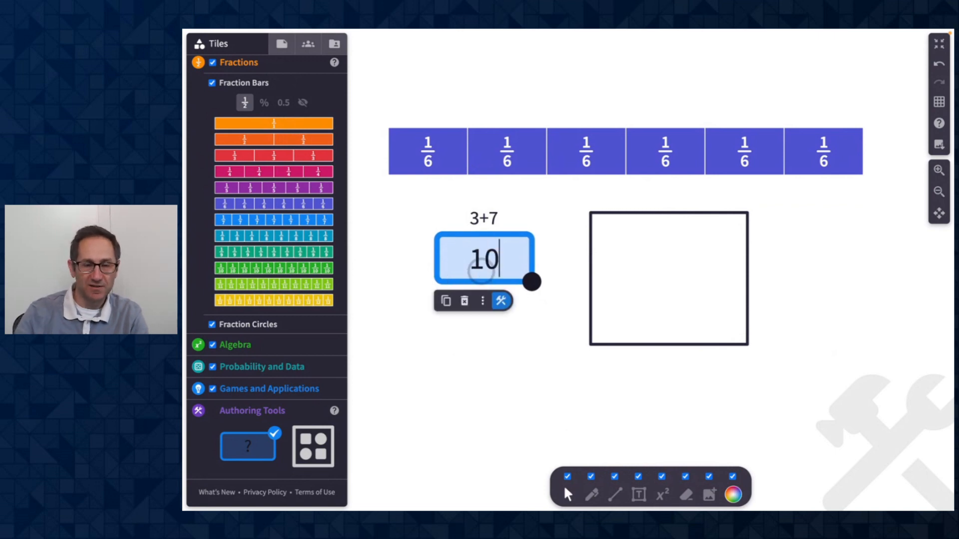
left_click(282, 43)
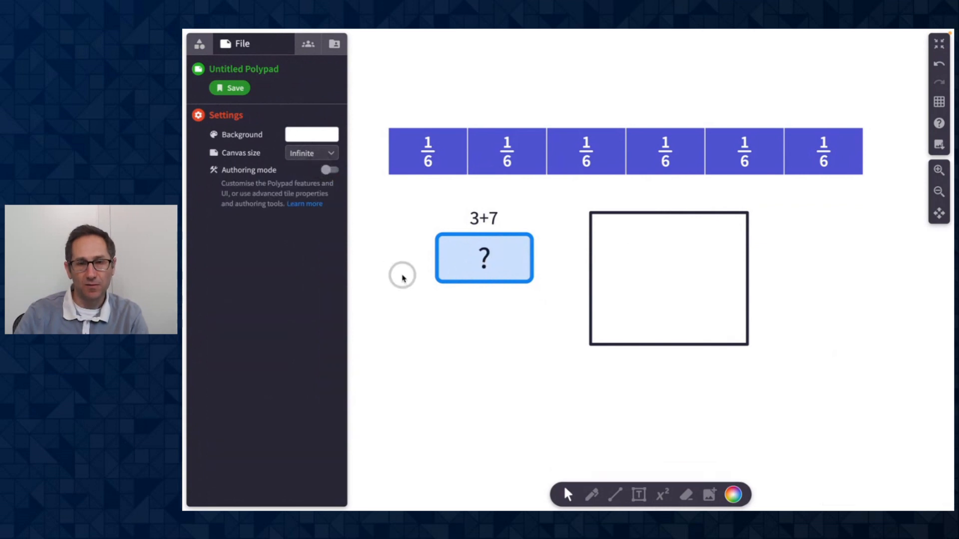
mouse_move(468, 275)
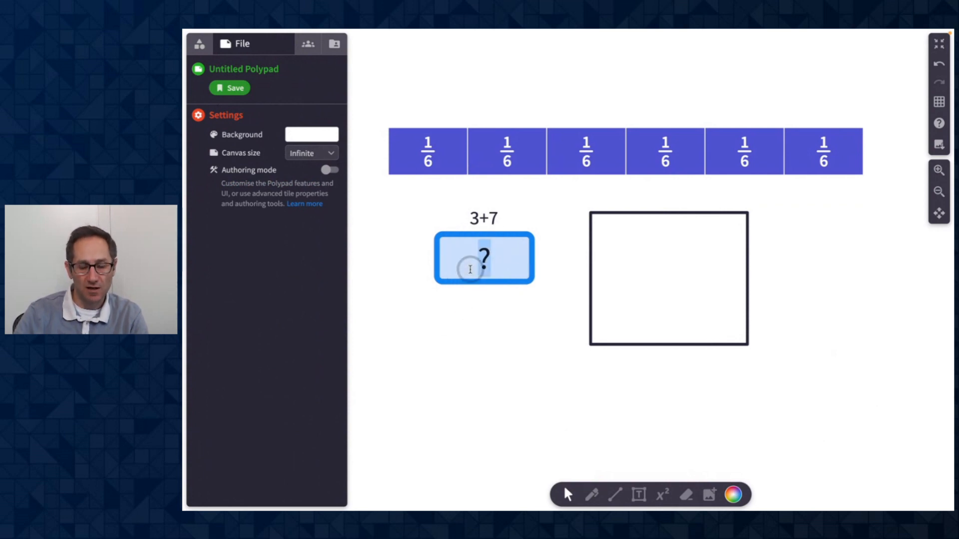
mouse_move(469, 301)
type("10")
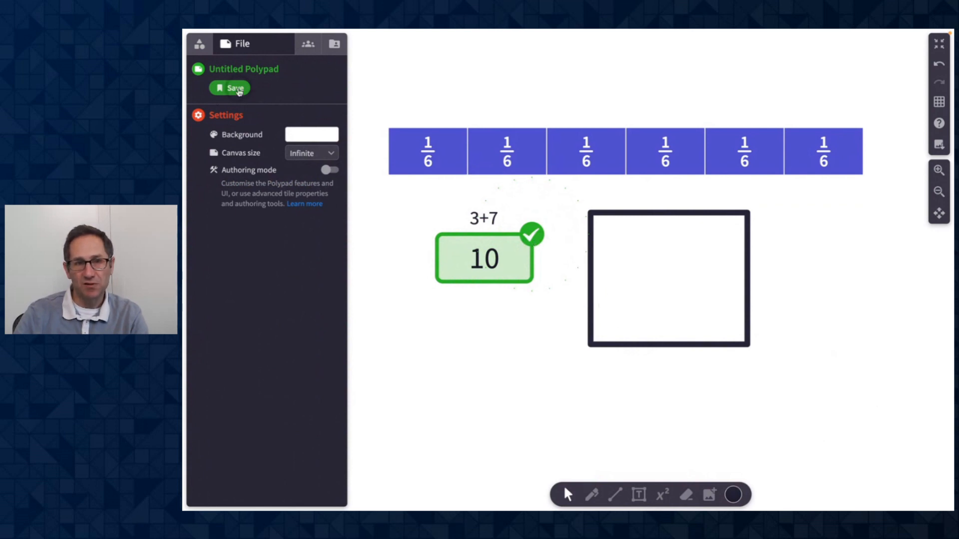
Step: Show the tile library and expand its Geometry categories
left_click(199, 44)
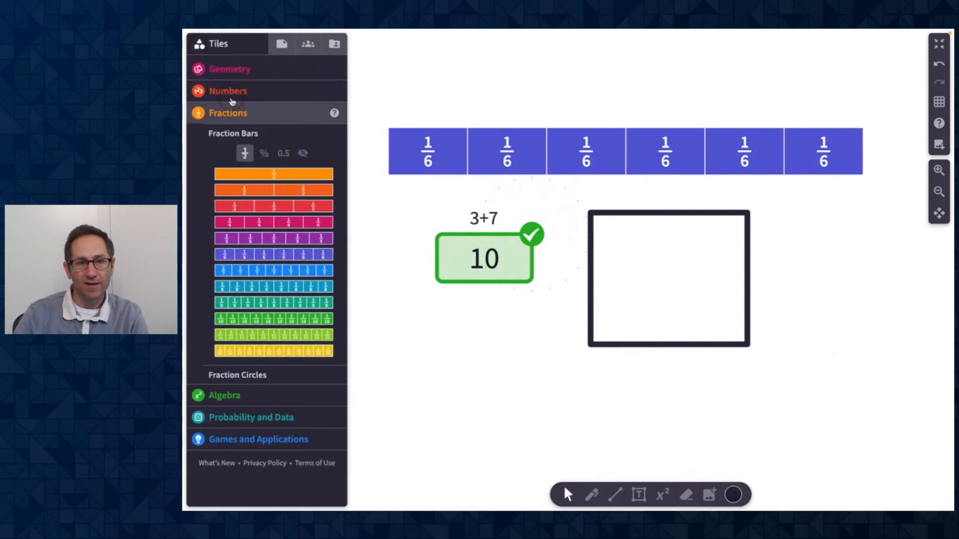
left_click(230, 69)
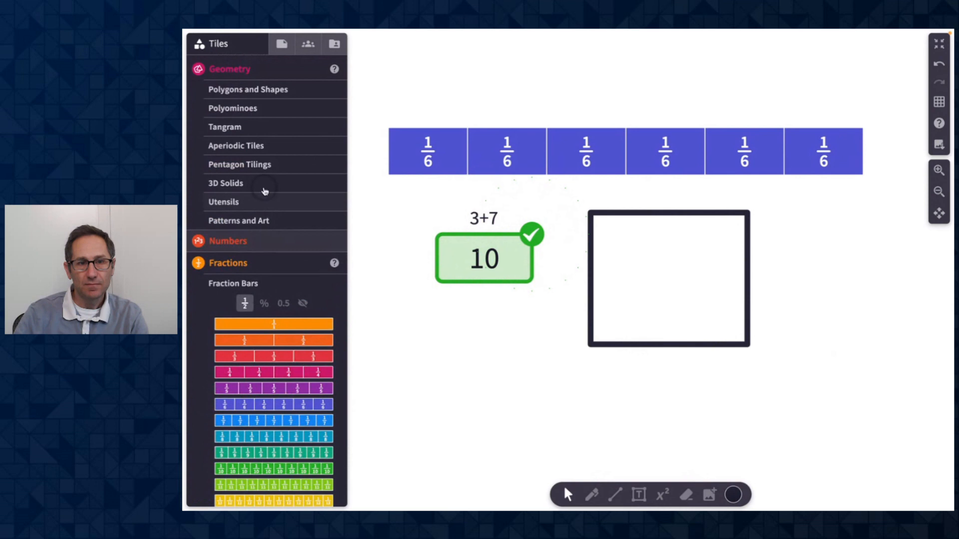
Step: Bring out Polygons and Shapes tiles, then go back to the File settings
left_click(248, 90)
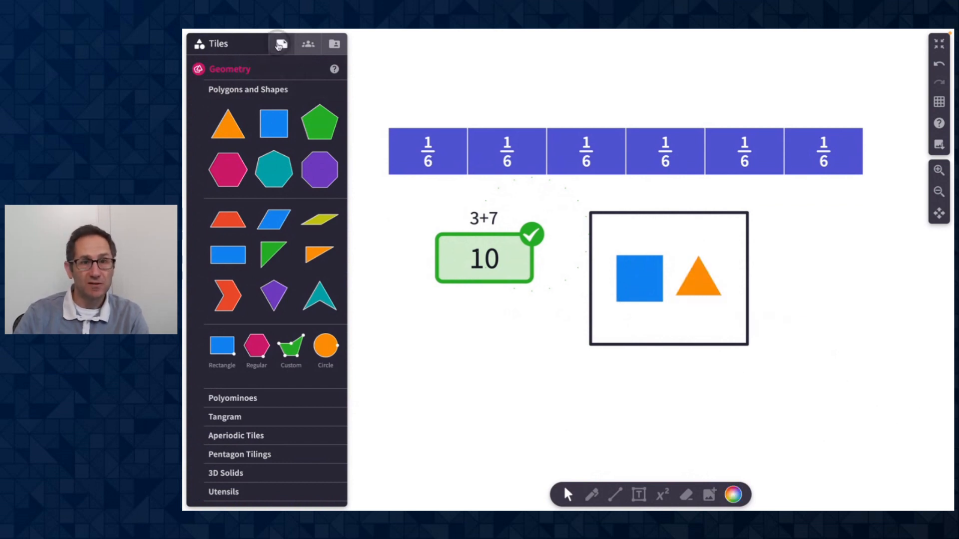
left_click(280, 44)
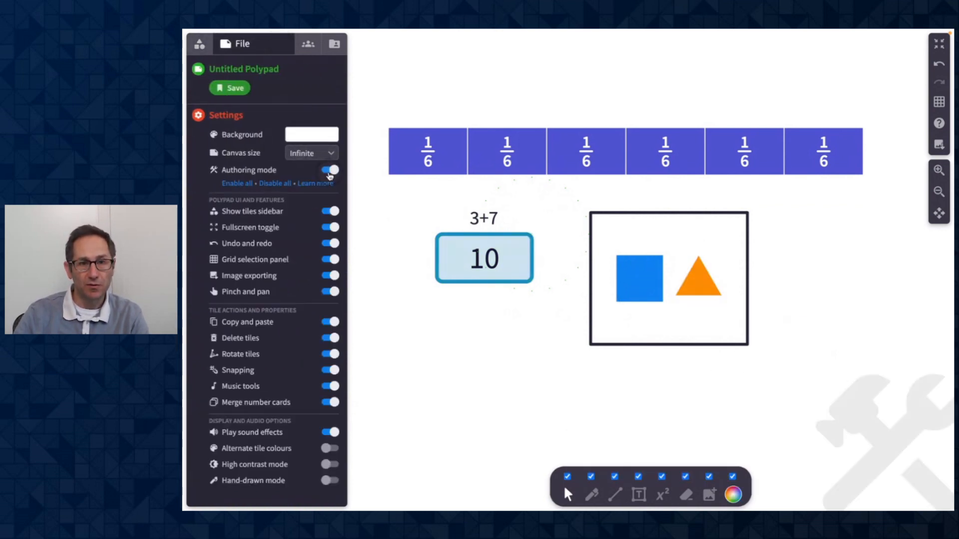
left_click(669, 279)
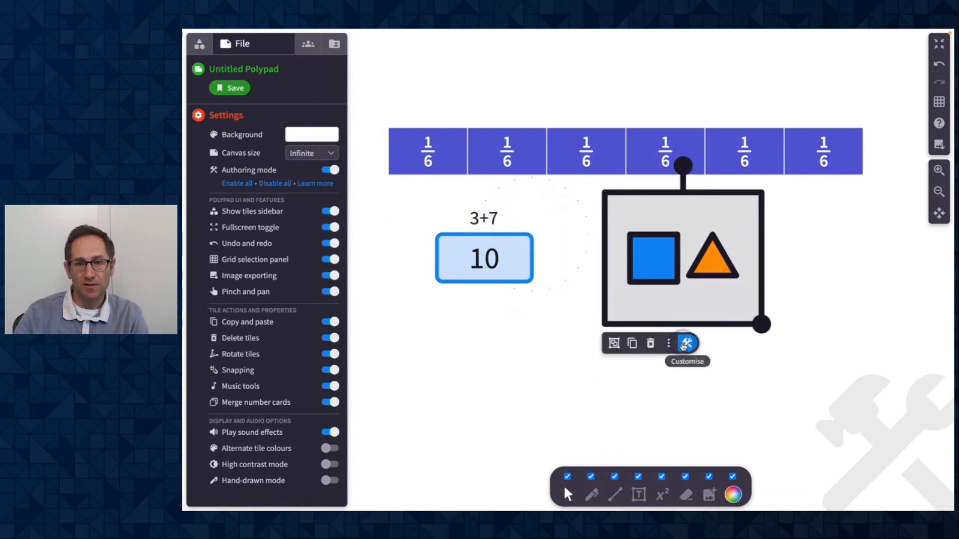
left_click(686, 343)
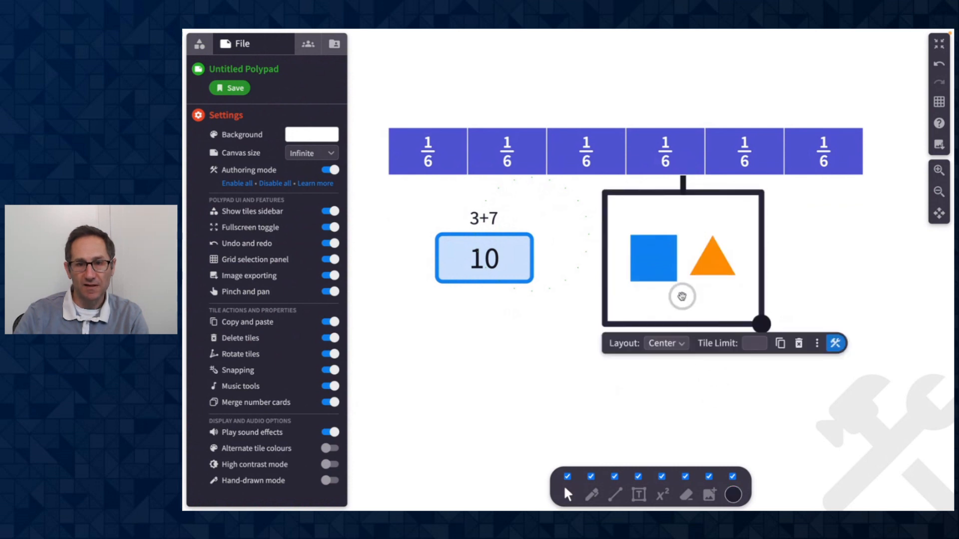
left_click(664, 343)
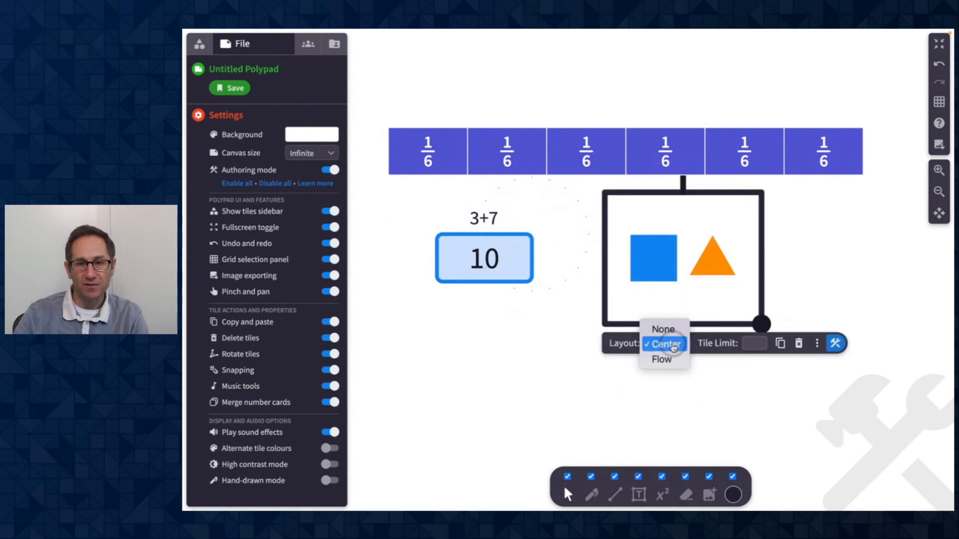
left_click(662, 343)
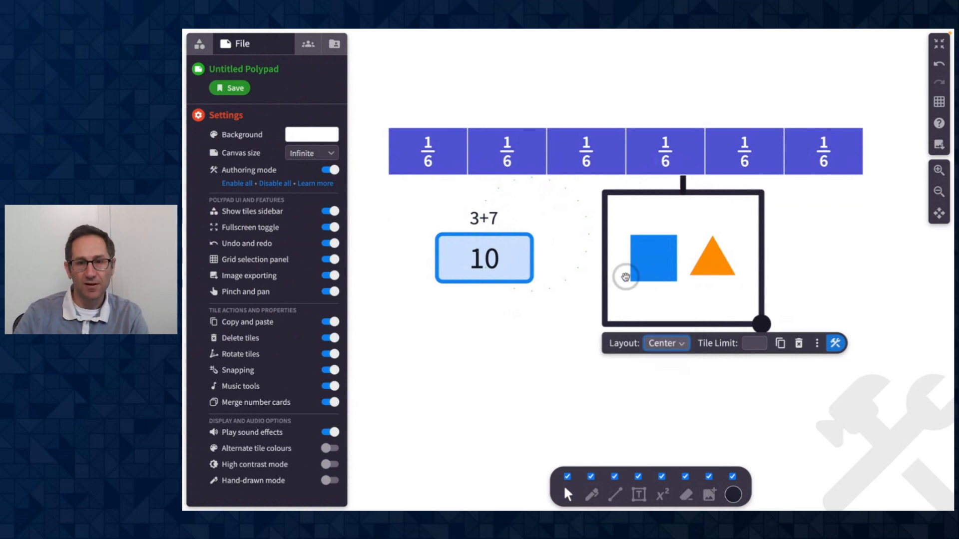
left_click(539, 332)
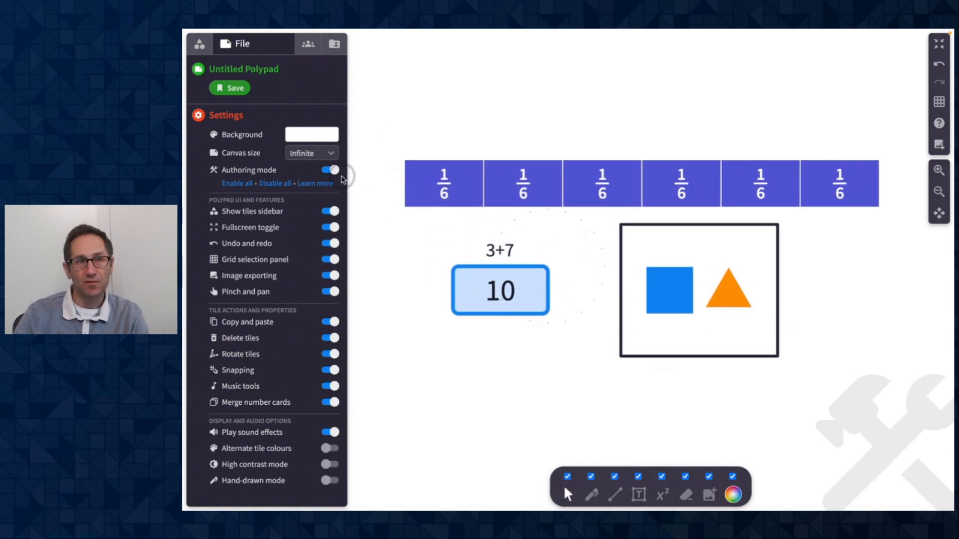
mouse_move(341, 188)
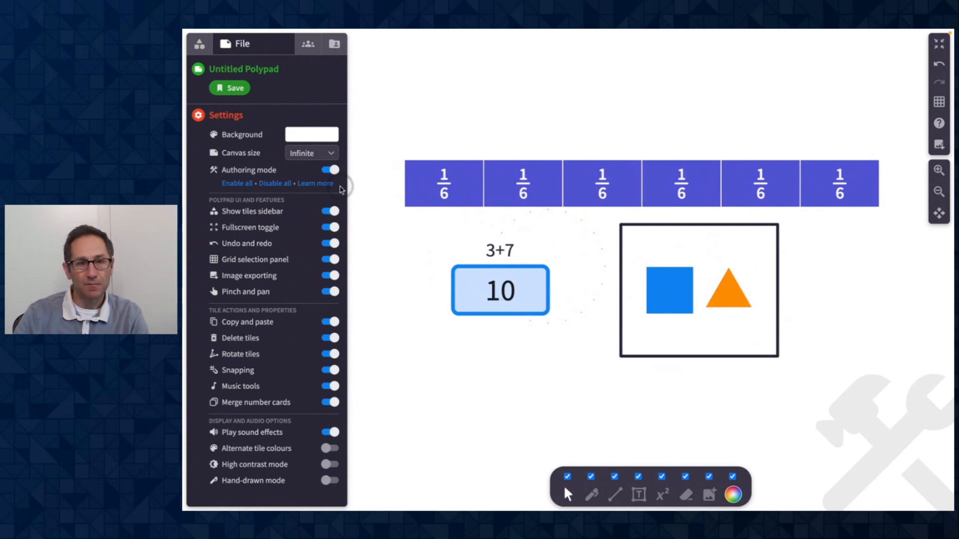
left_click(329, 169)
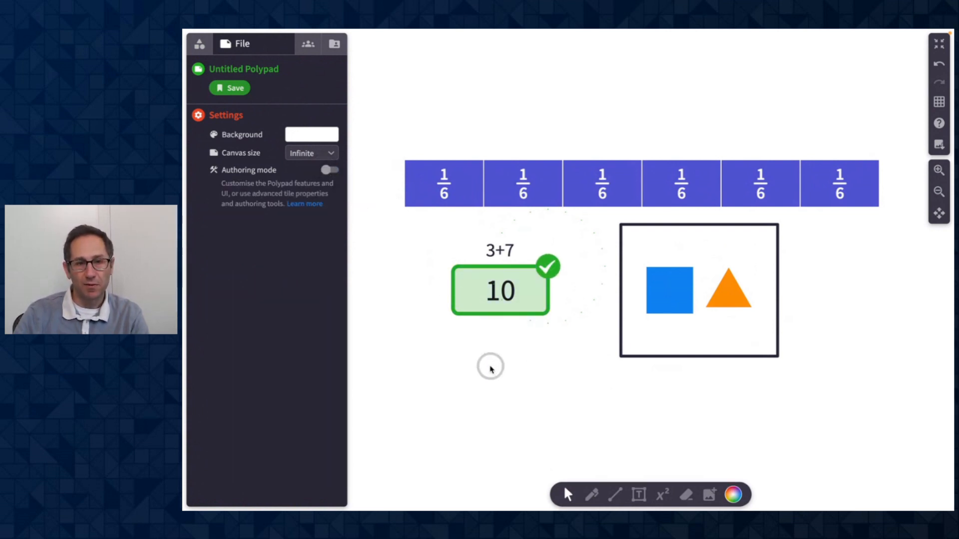
Step: Add Einstein hat tiles from Aperiodic Tiles and mirror one with Flip
scroll("down", 3)
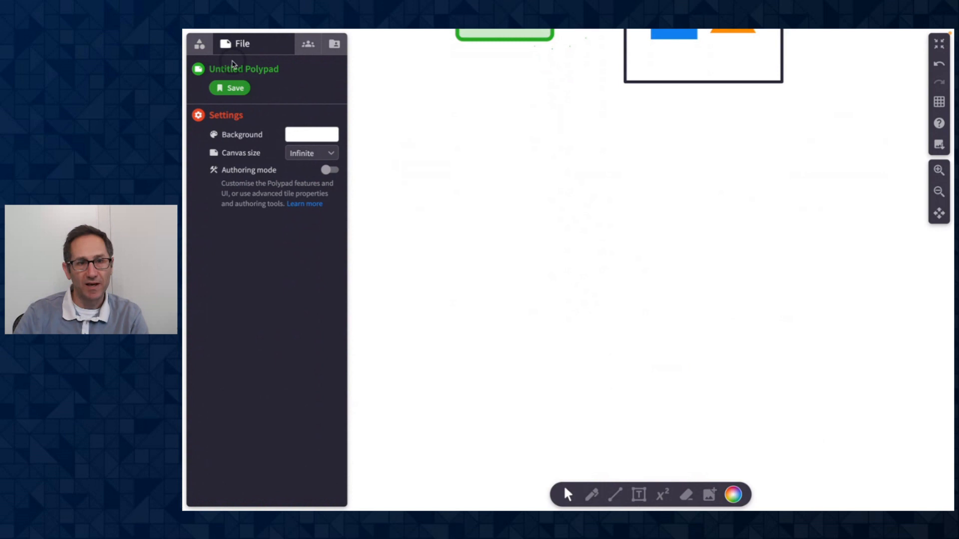
left_click(199, 44)
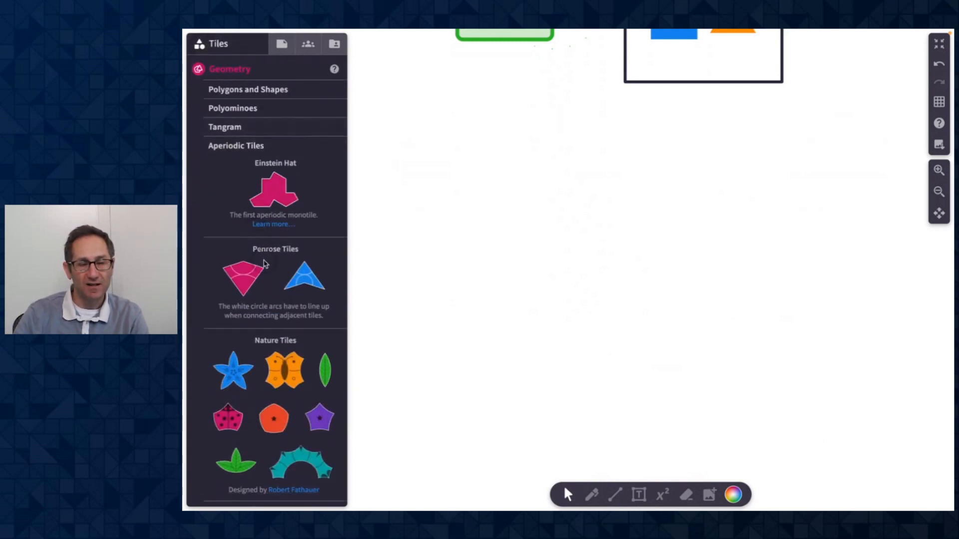
mouse_move(273, 193)
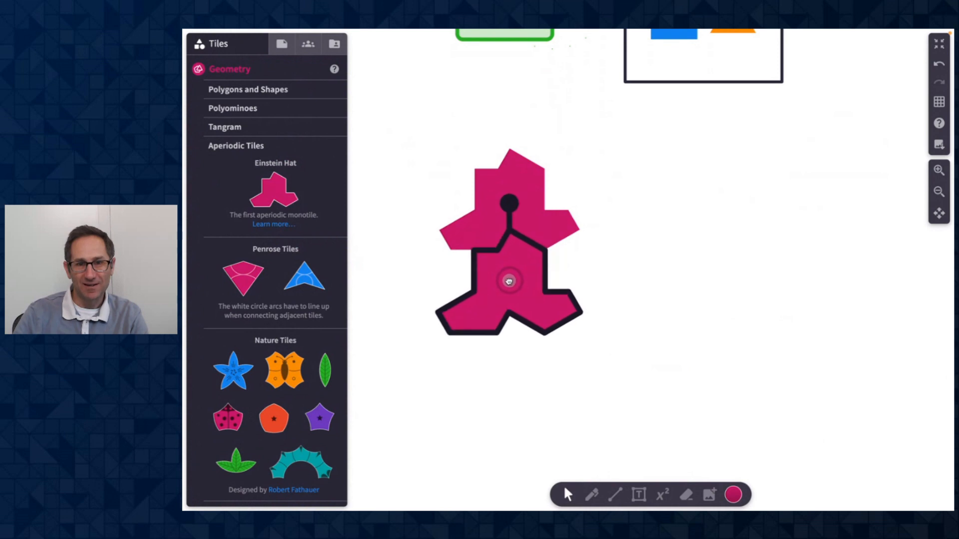
left_click(379, 217)
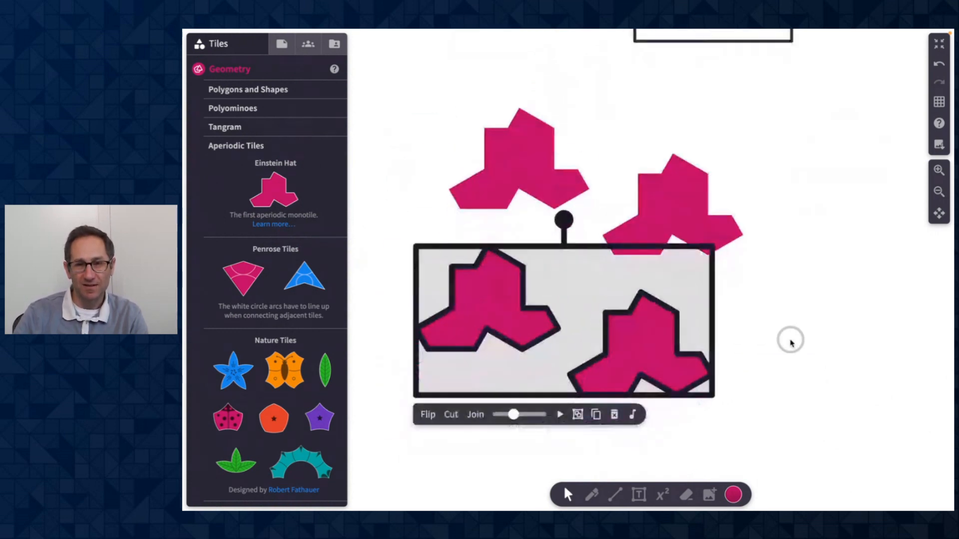
left_click(445, 88)
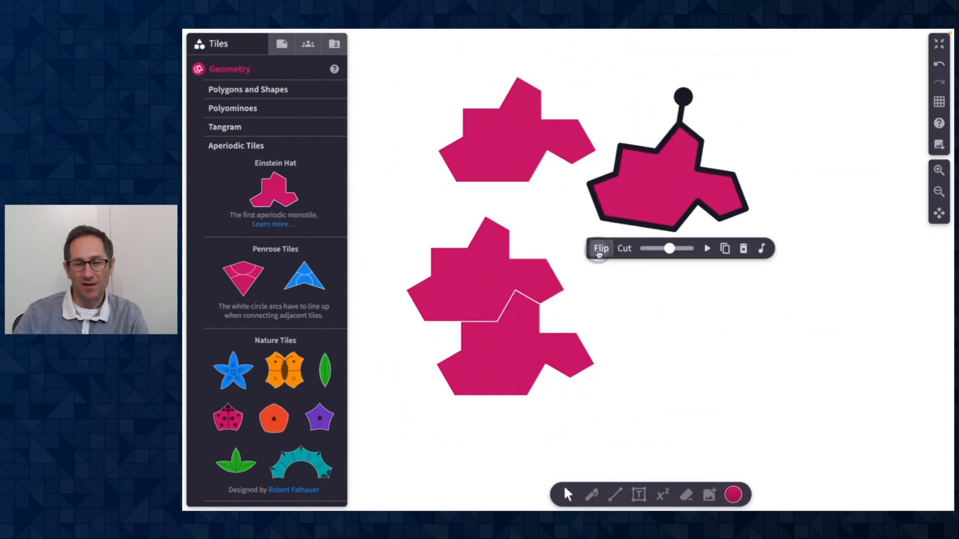
left_click(699, 369)
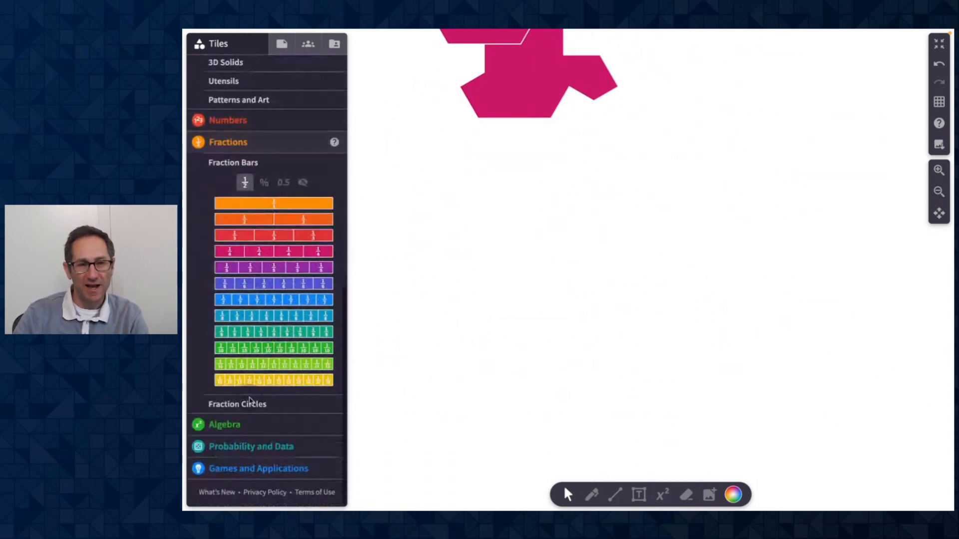
Step: Add an x² tile from Algebra Tiles and zoom in on it
left_click(224, 424)
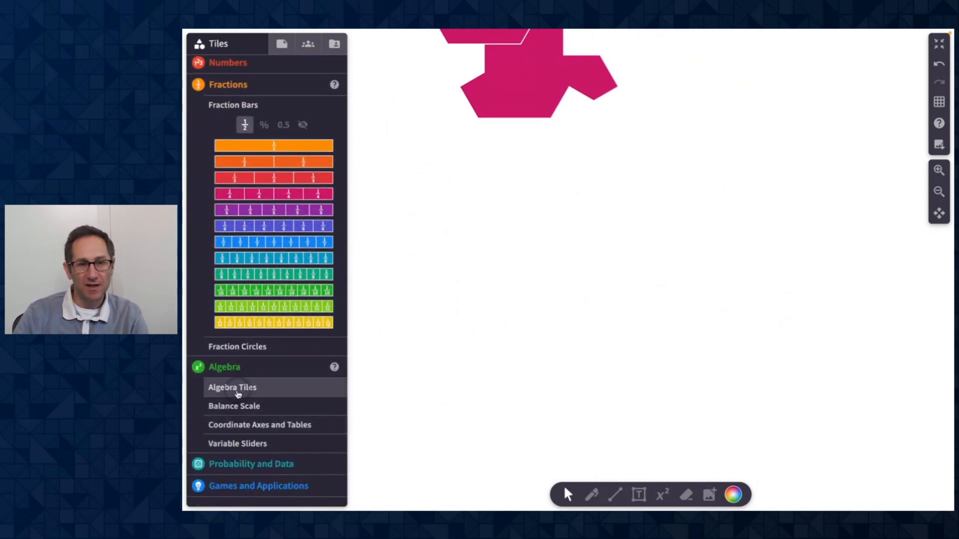
left_click(231, 387)
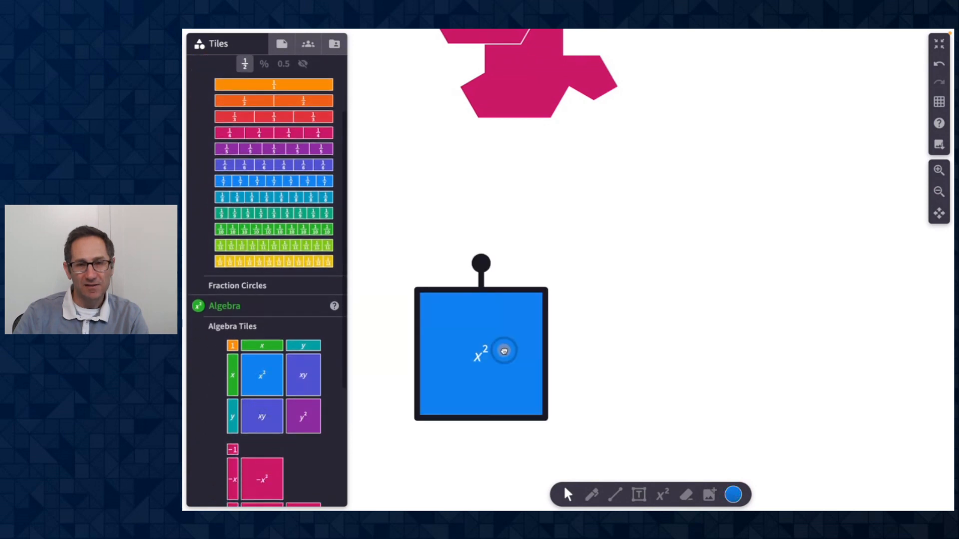
left_click(939, 170)
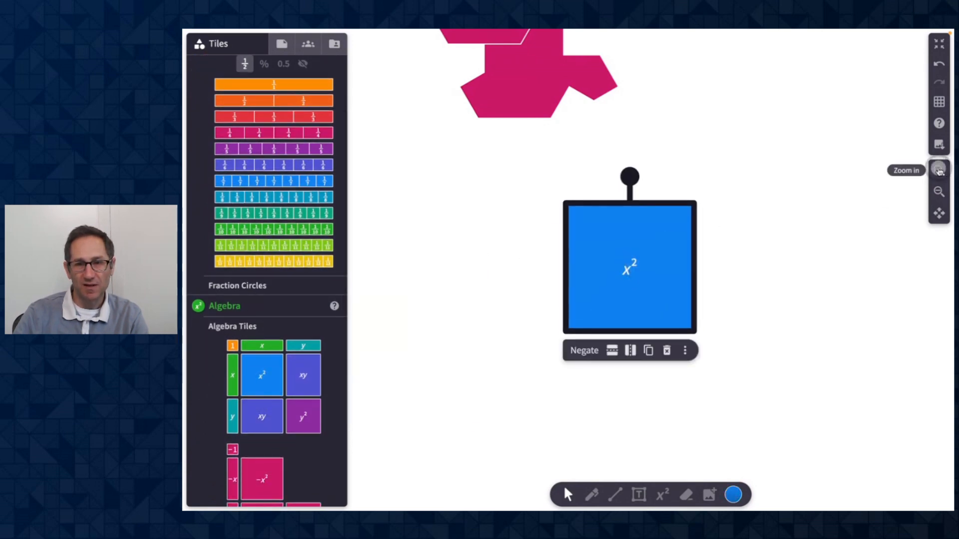
left_click(939, 170)
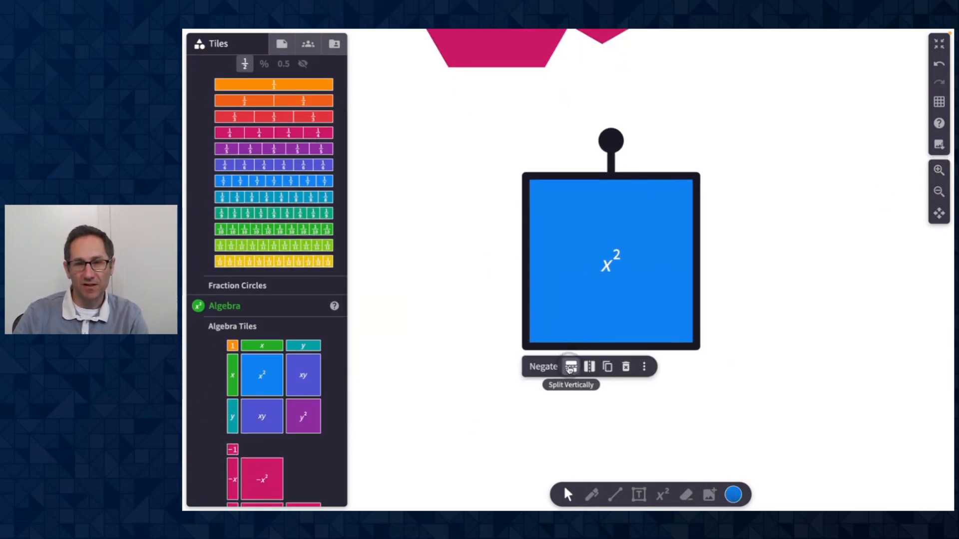
Step: Split the x² tile vertically into x²/2, x²/4 and x²/8 pieces
left_click(569, 366)
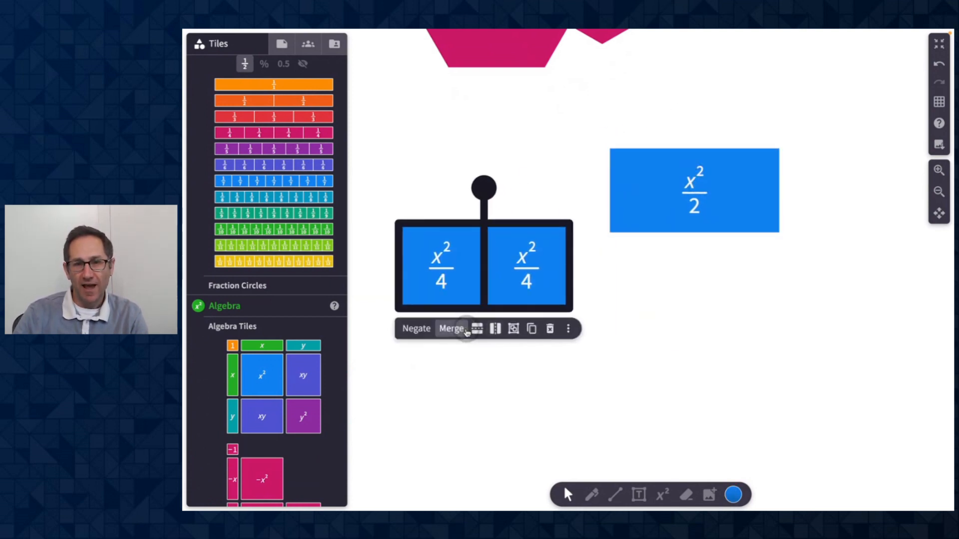
left_click(450, 328)
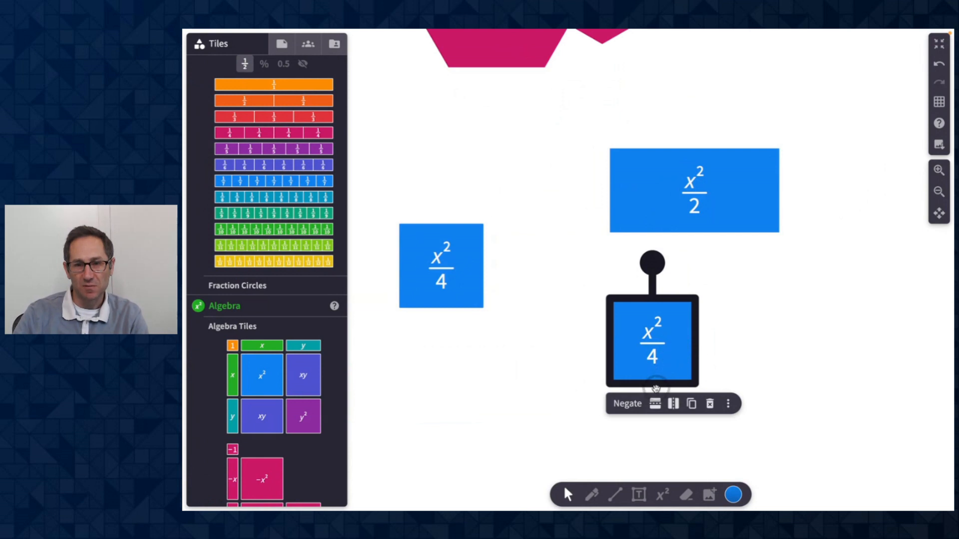
left_click(673, 403)
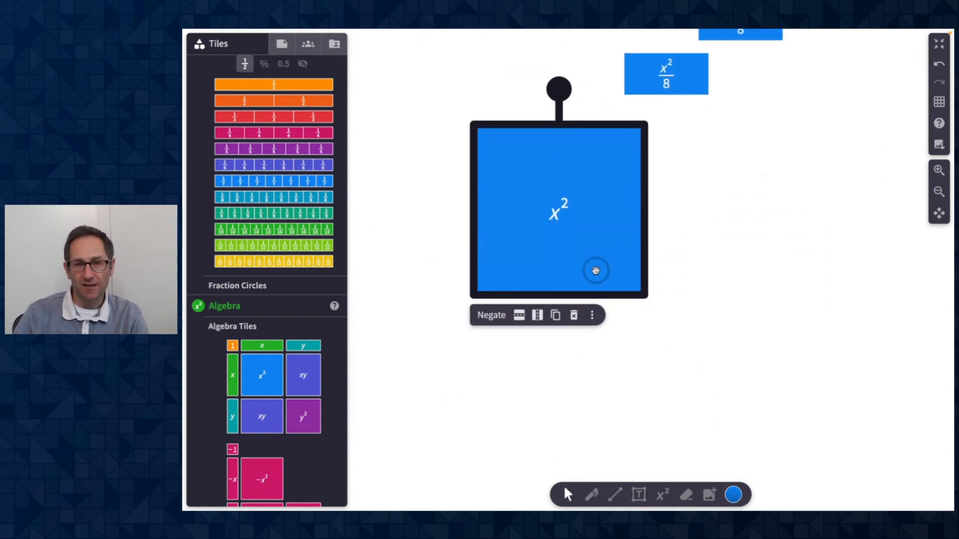
Step: Give the x² tile denominator 6 and the xy tile denominator 7
left_click(591, 315)
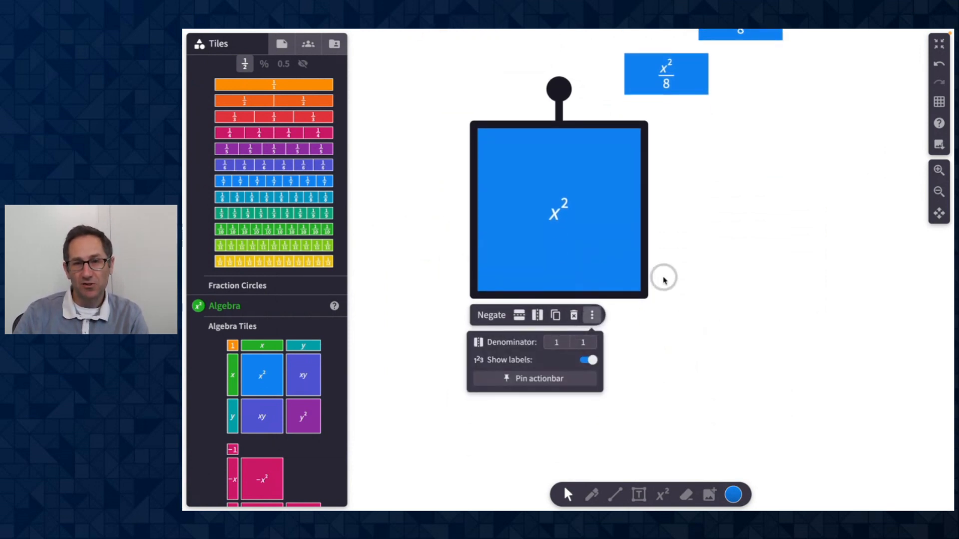
mouse_move(659, 306)
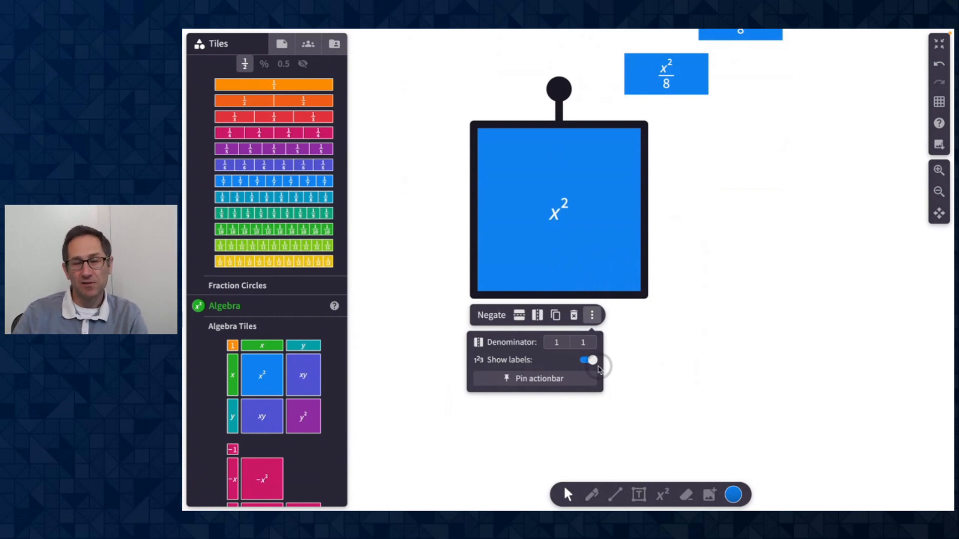
left_click(556, 343)
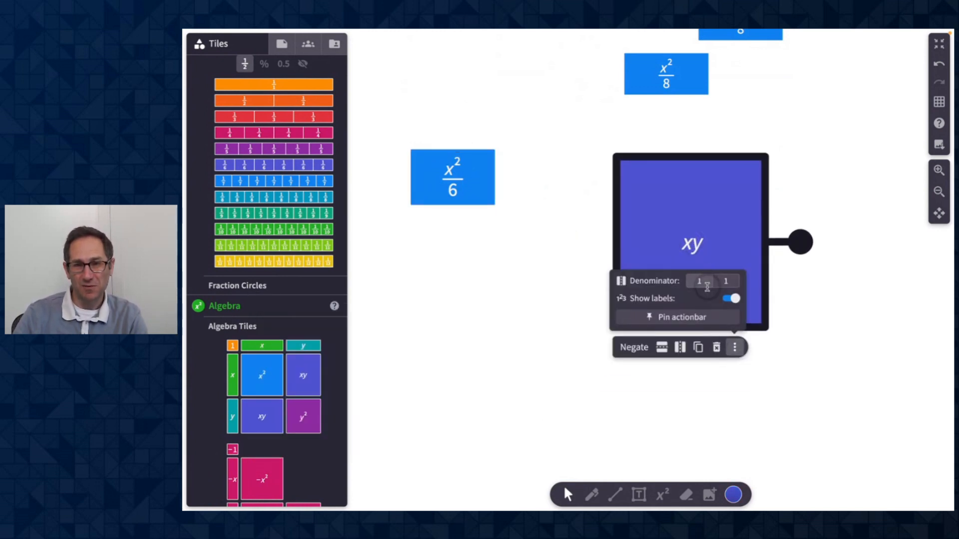
left_click(700, 281)
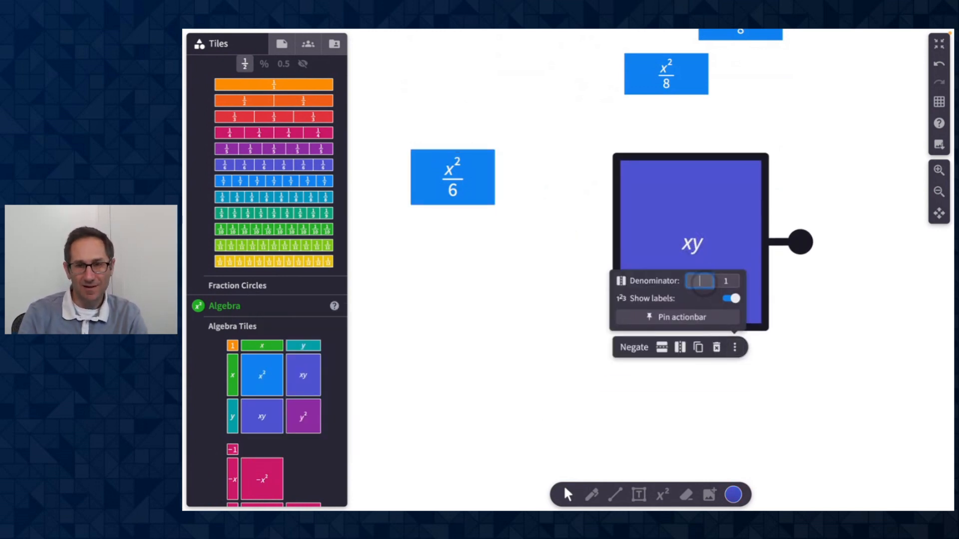
left_click(725, 281)
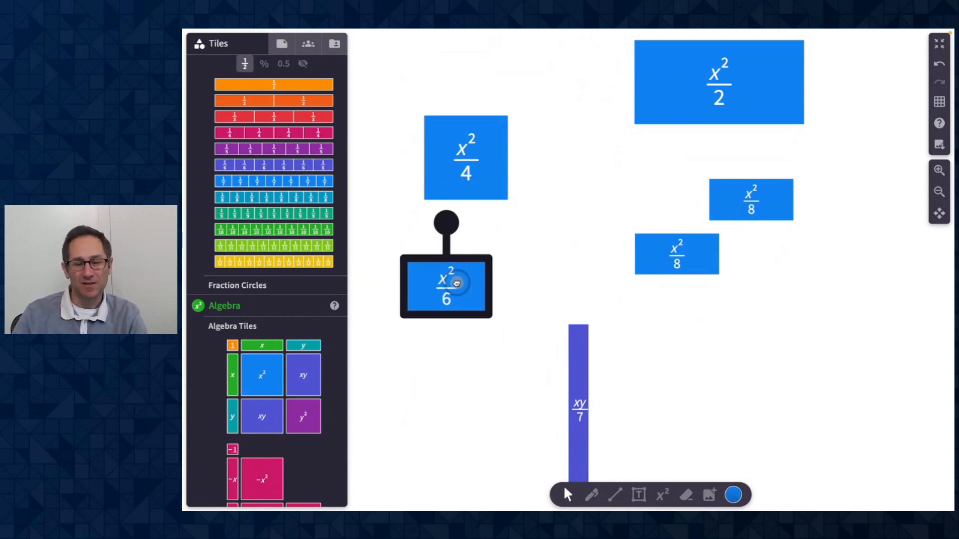
left_click(445, 283)
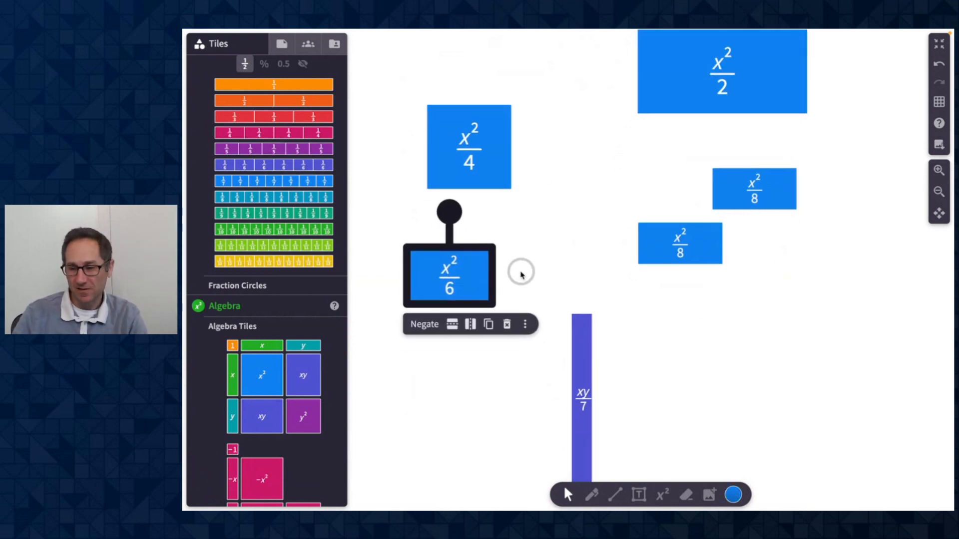
scroll("down", 3)
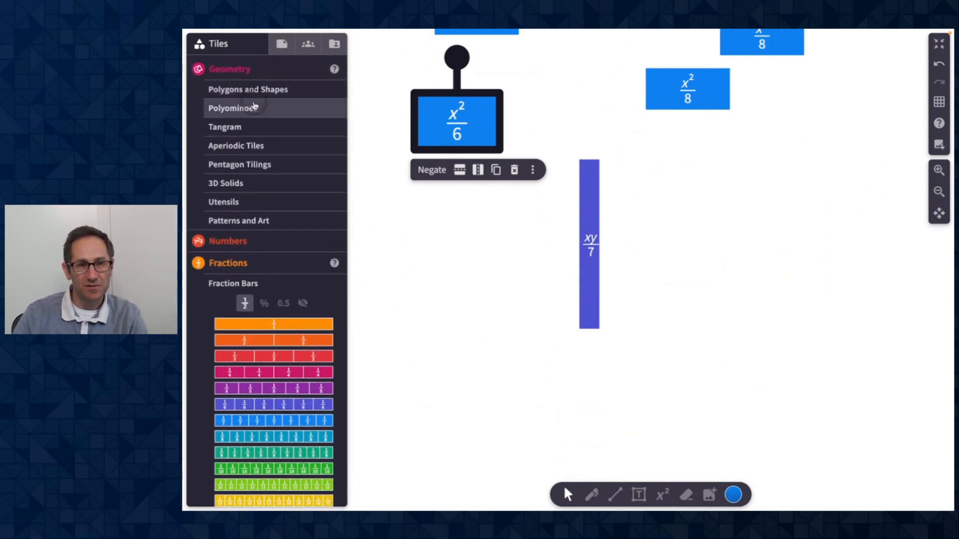
Step: Add a hexagon from Polygons and Shapes and show its musical scale choices
left_click(248, 90)
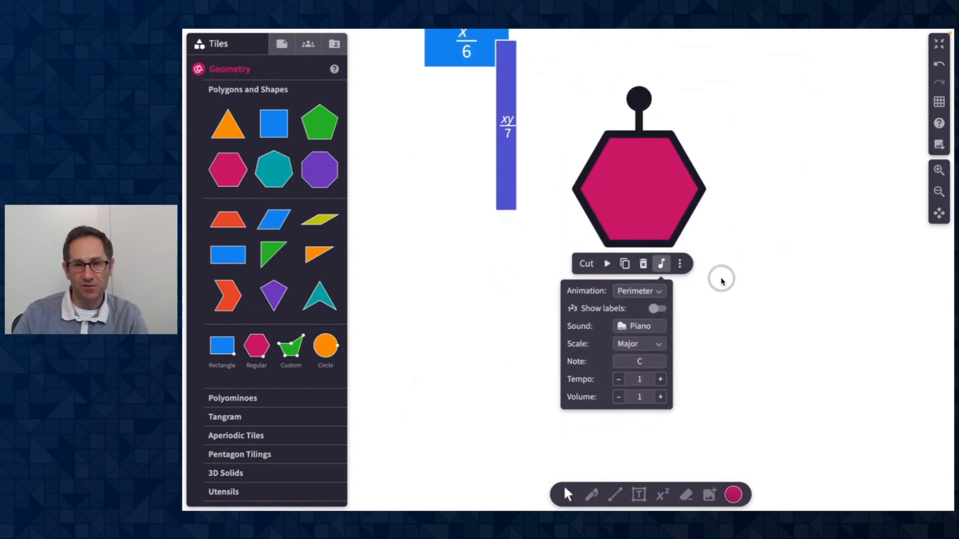
mouse_move(563, 367)
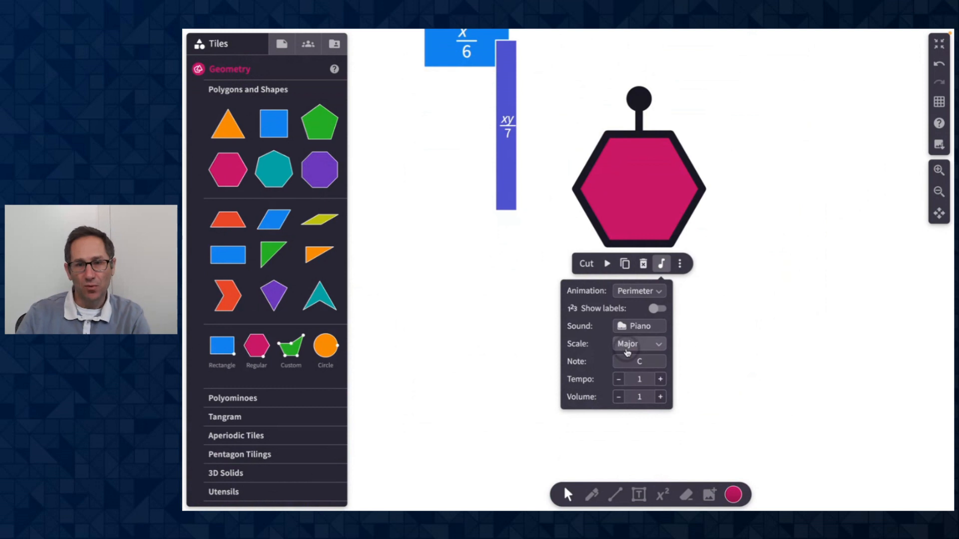
left_click(638, 344)
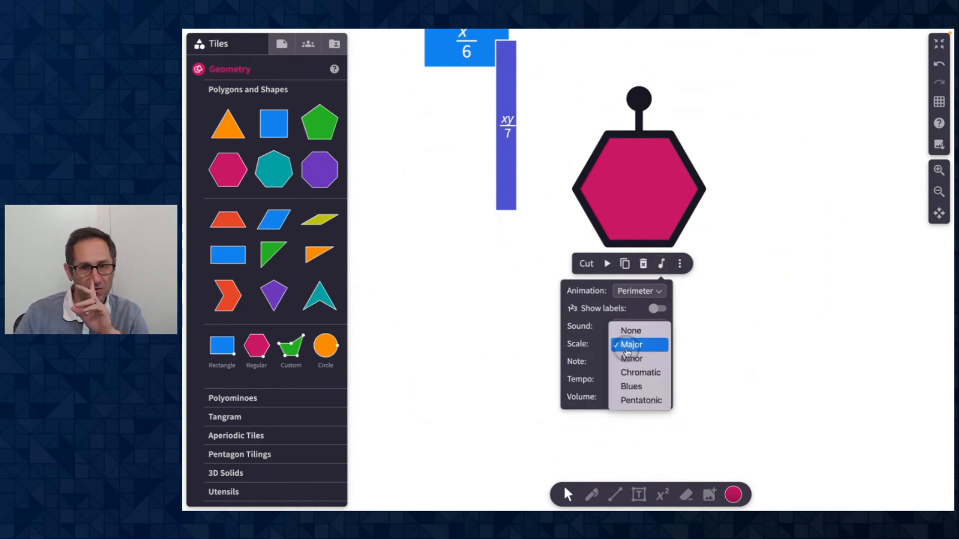
mouse_move(631, 330)
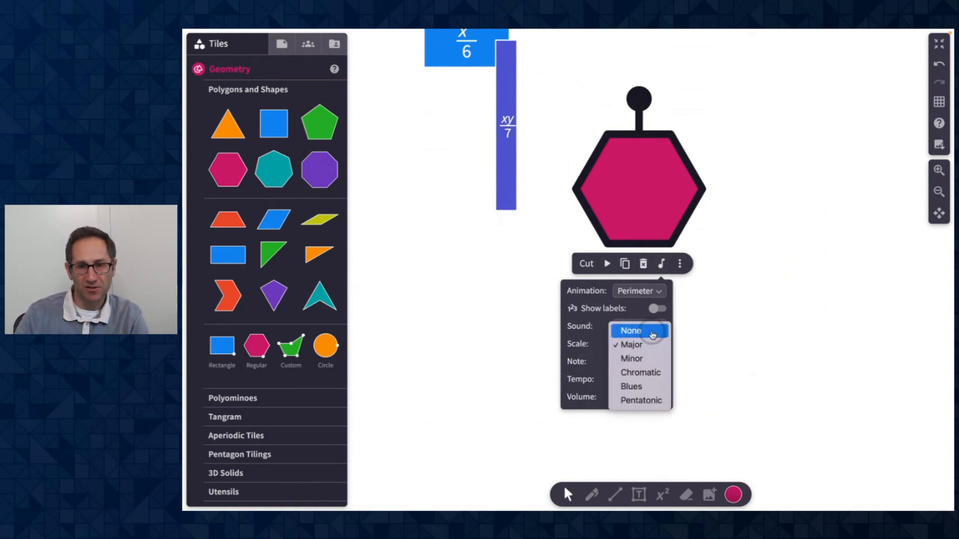